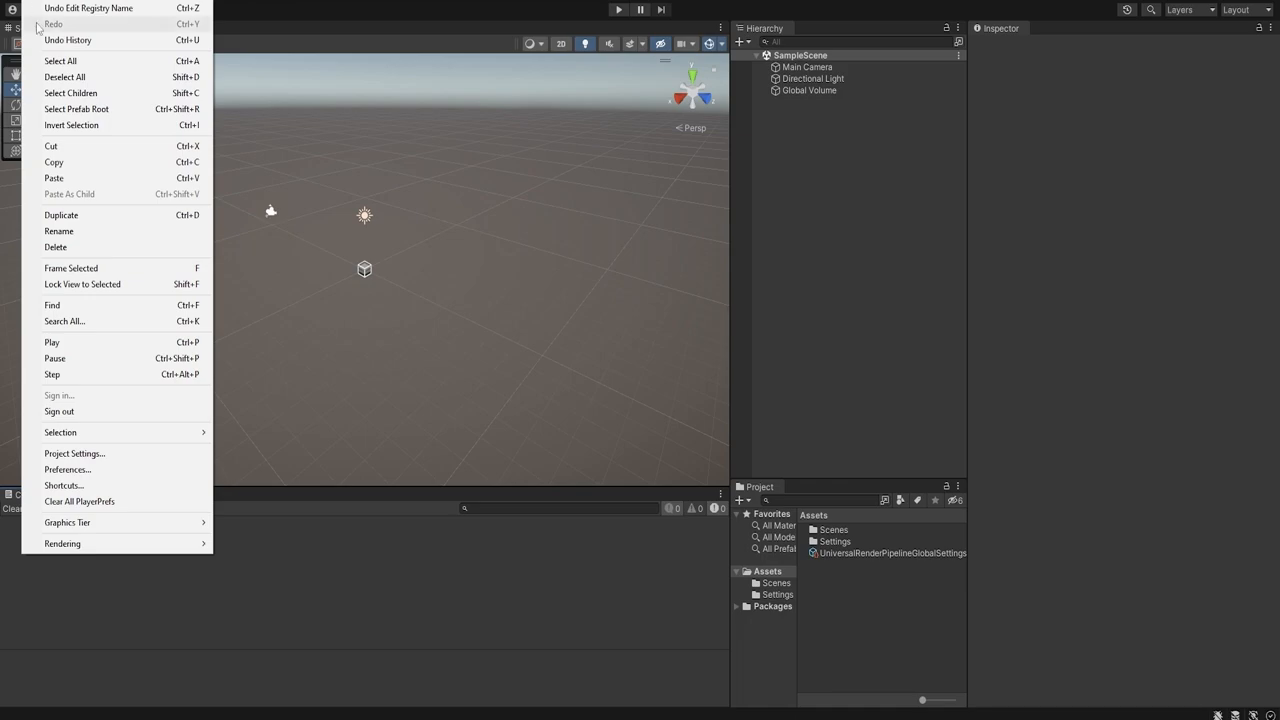
left_click(74, 452)
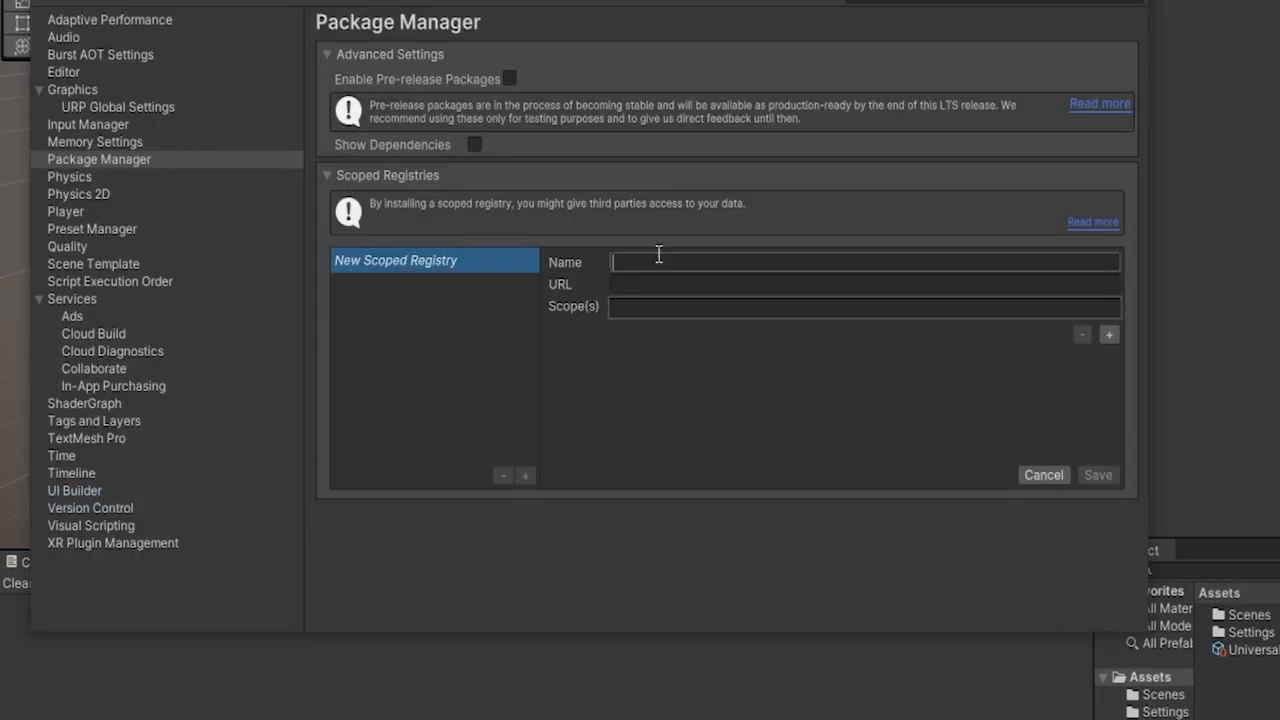
type("coherence")
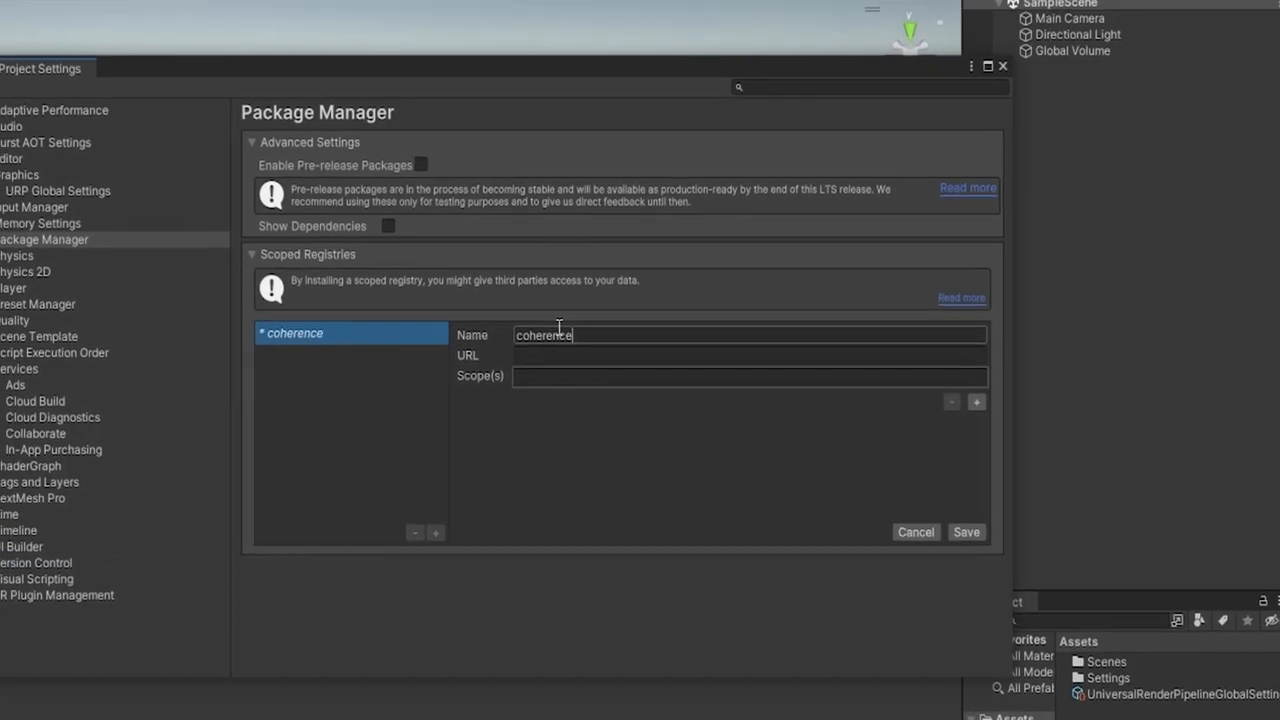
type("https://registry.npmjs.org")
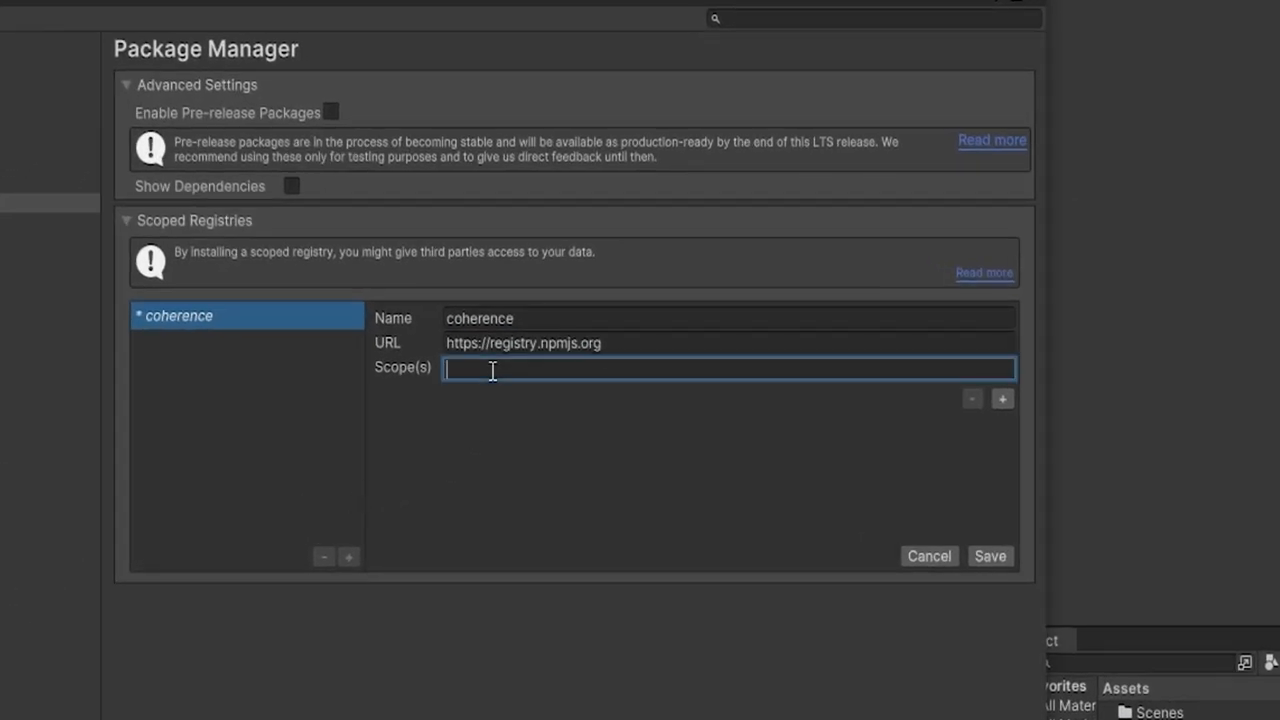
type("io.coherence.sdk")
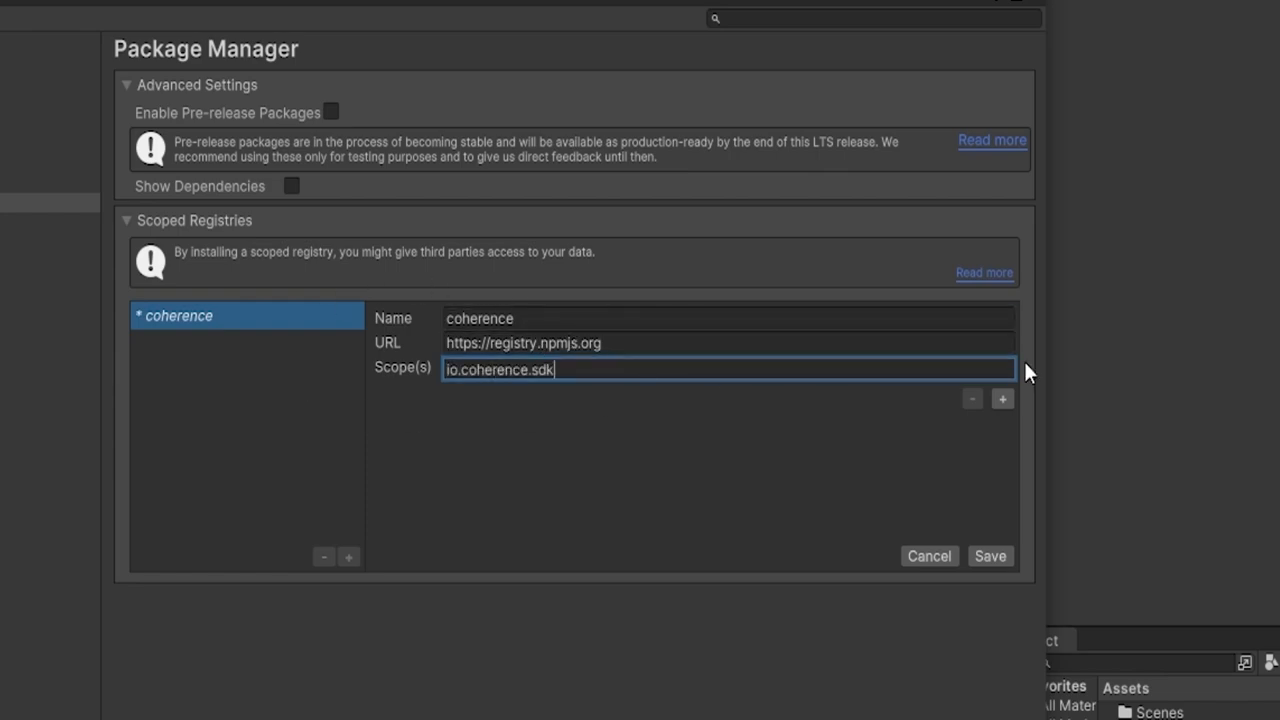
Enable pre-release packages and acknowledge the warning
left_click(332, 112)
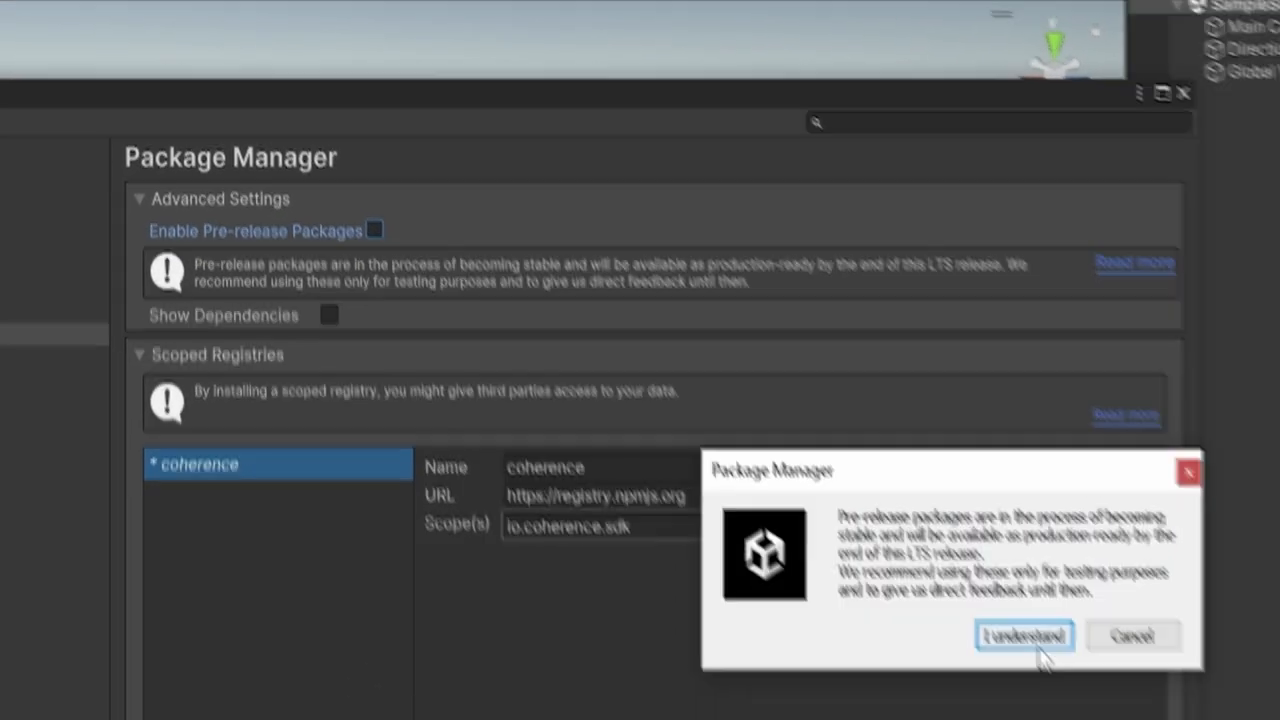
left_click(1022, 636)
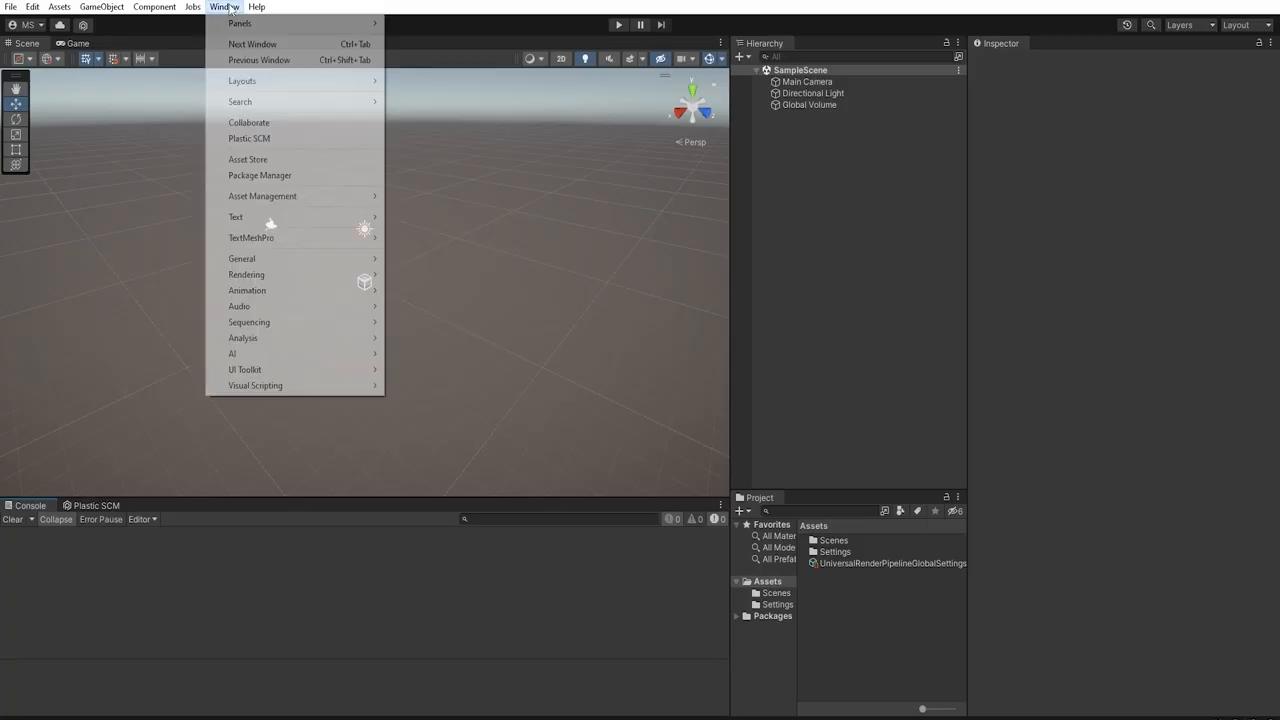
Install coherence from My Registries in the Package Manager and launch the coherence Hub
left_click(260, 176)
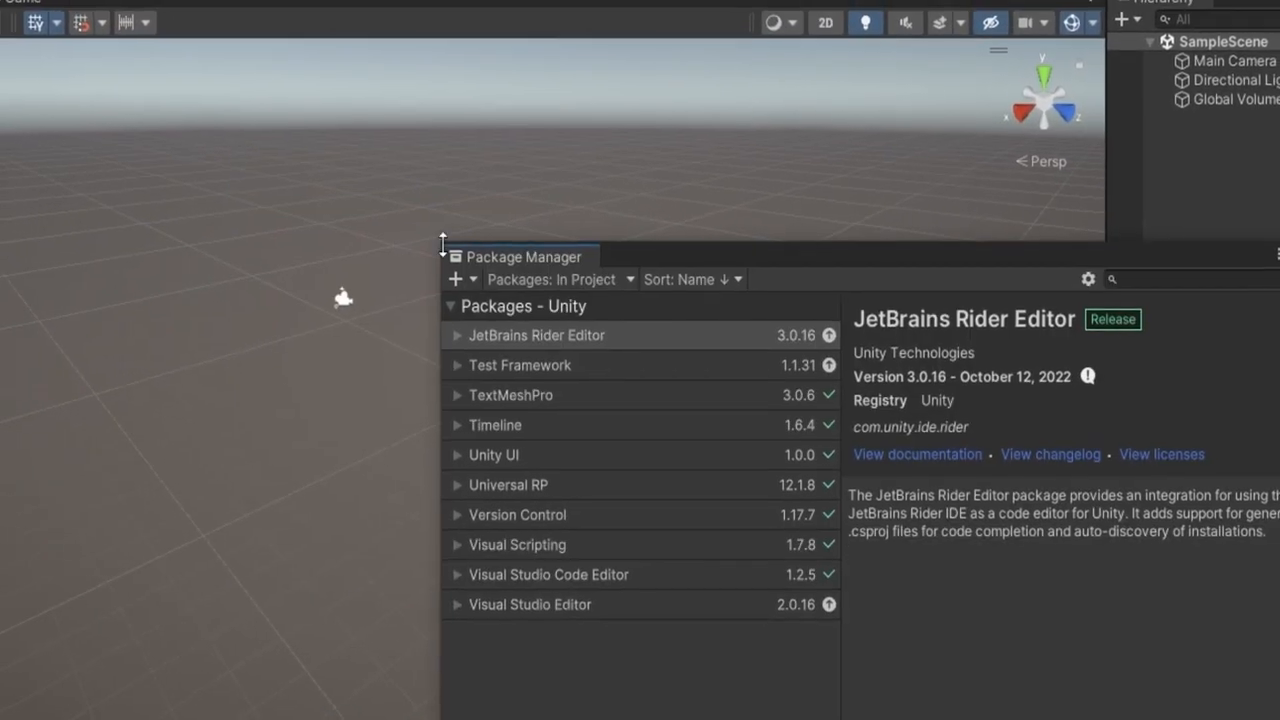
left_click(556, 280)
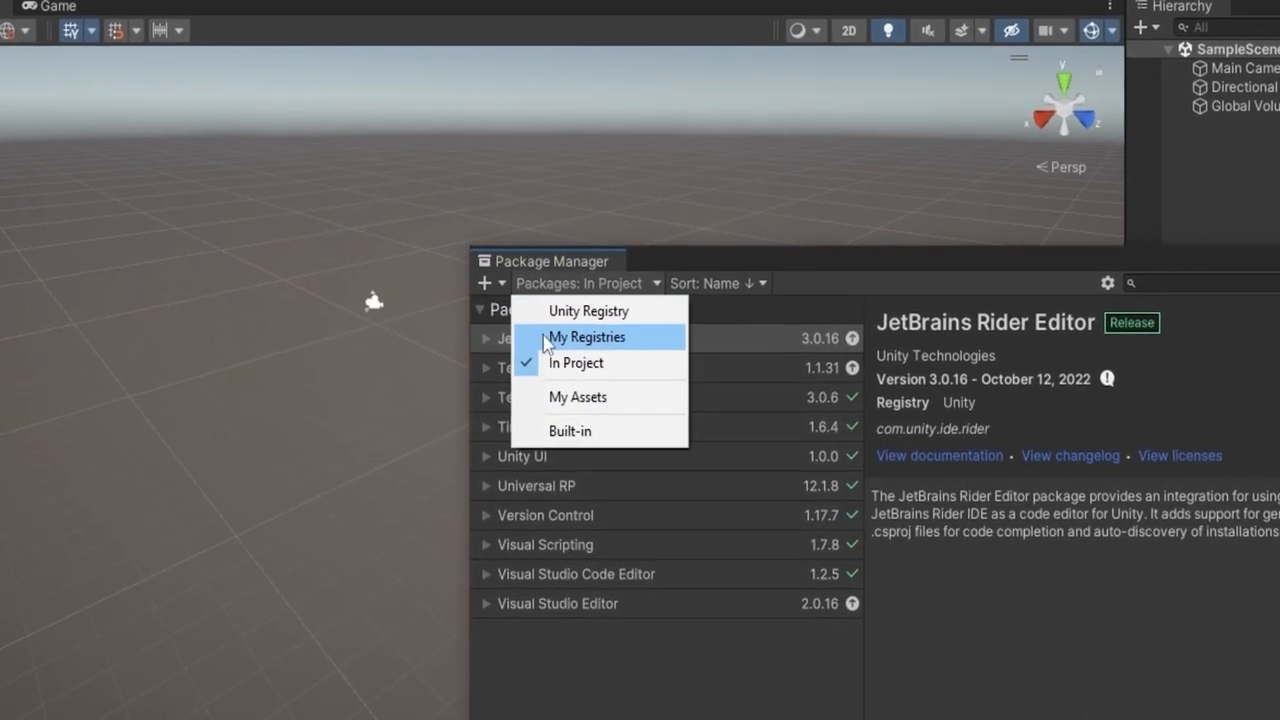
left_click(586, 336)
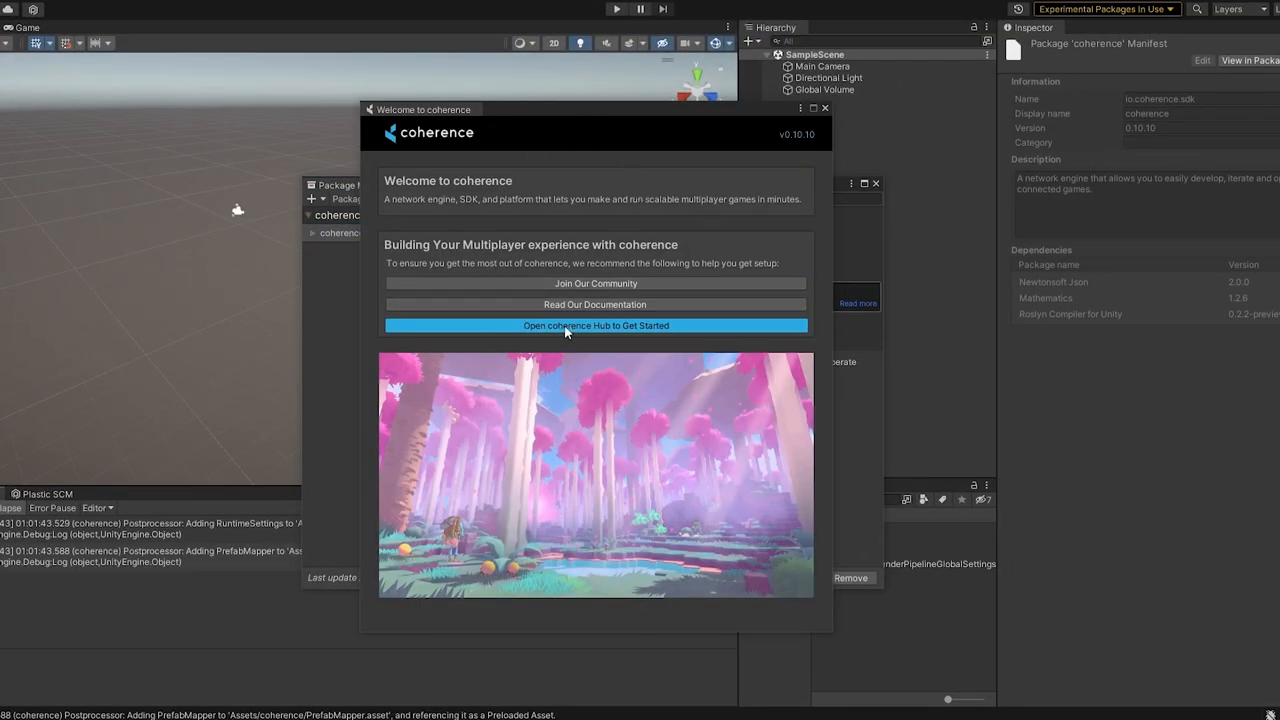
left_click(596, 324)
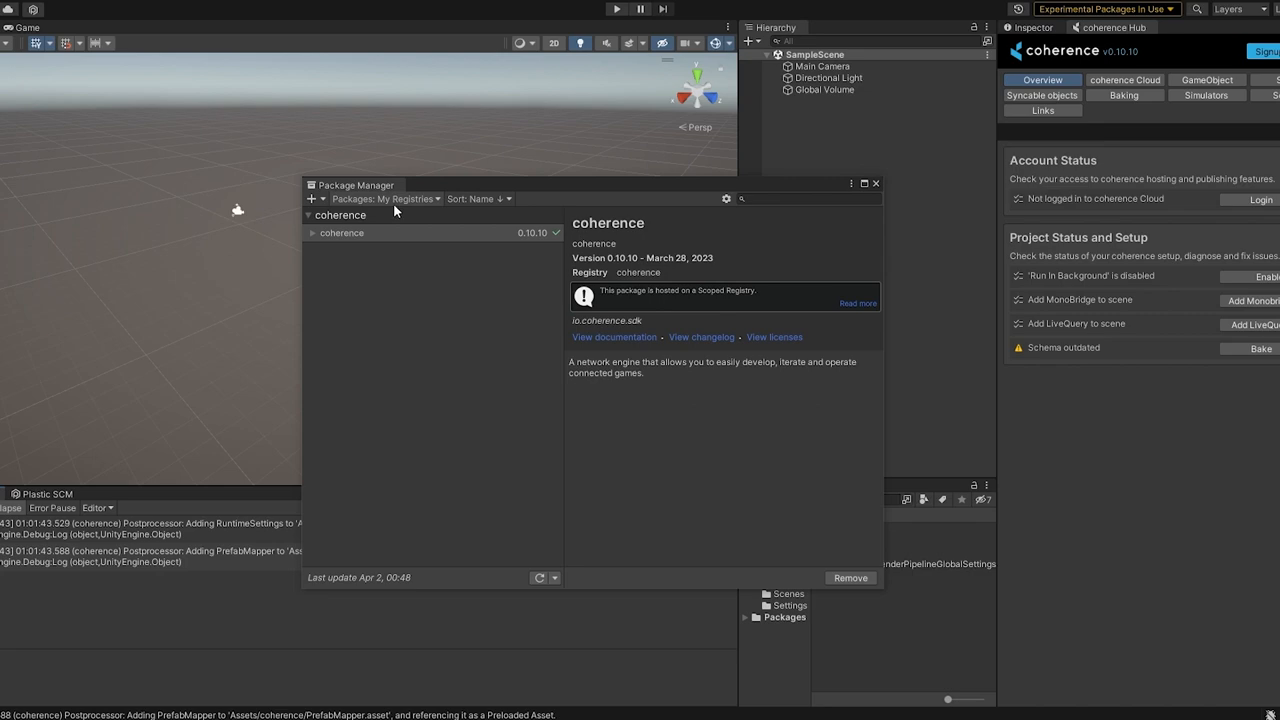
mouse_move(396, 210)
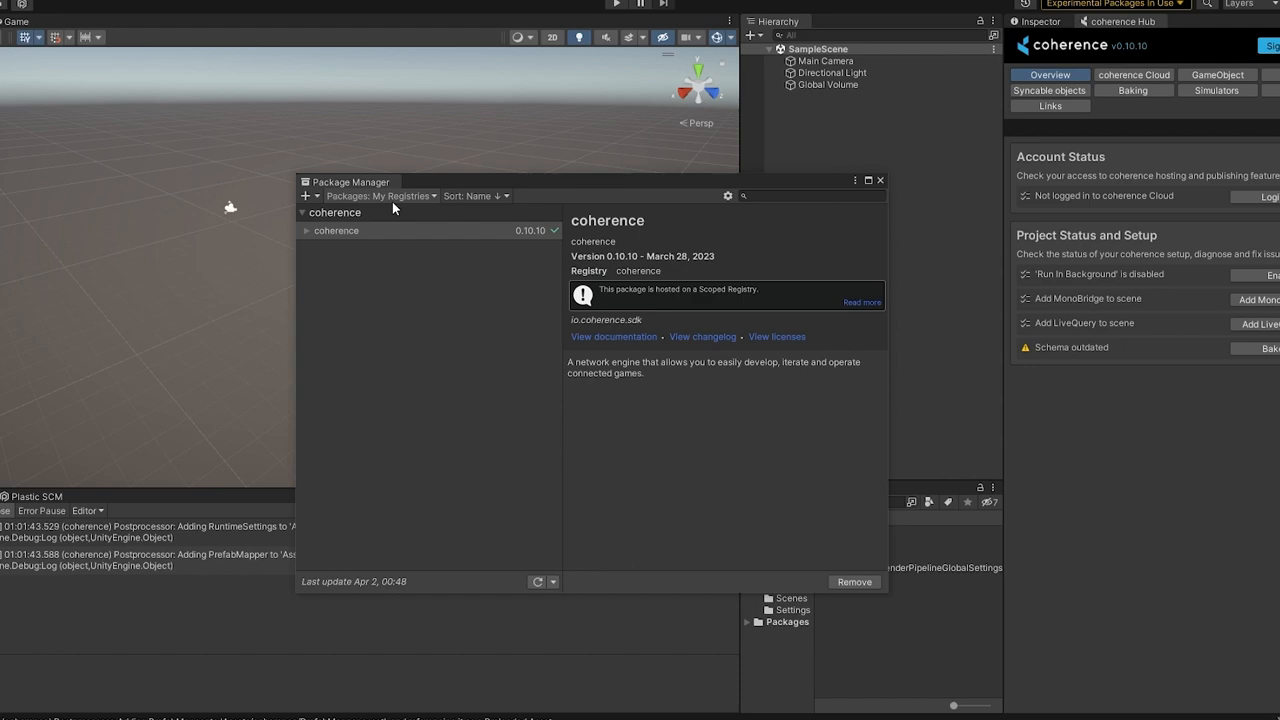
left_click(382, 196)
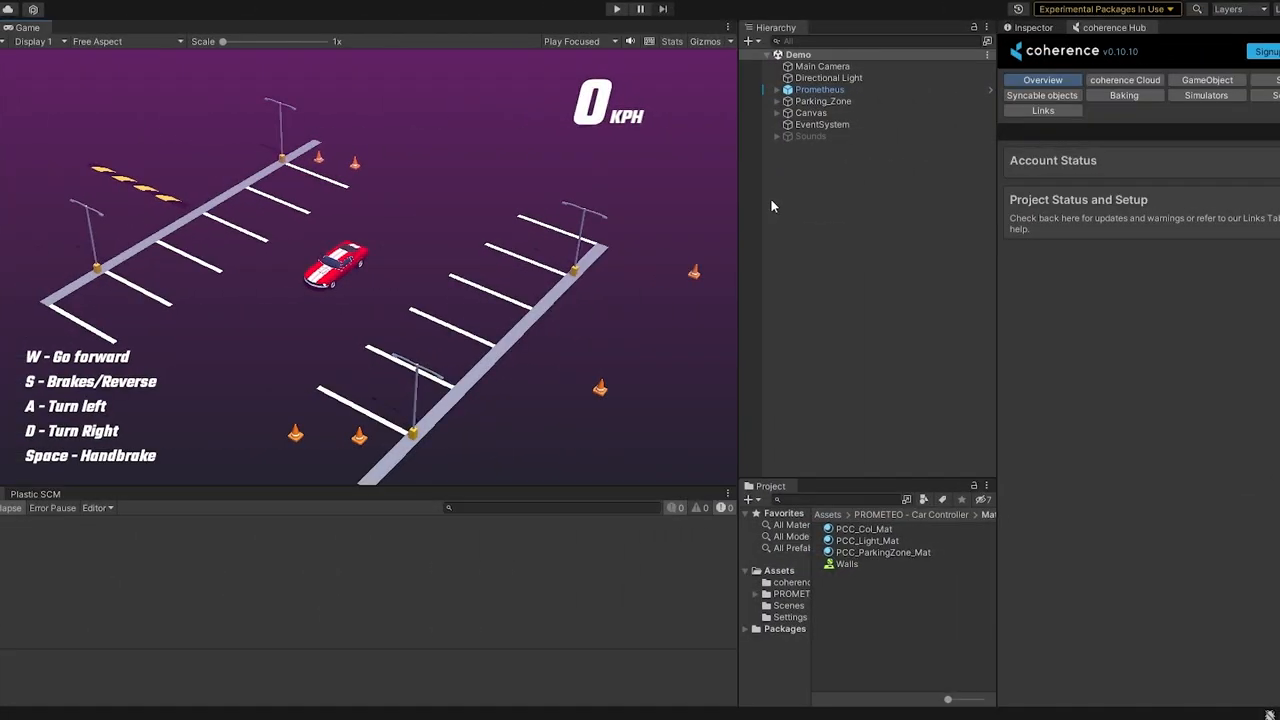
left_click(616, 8)
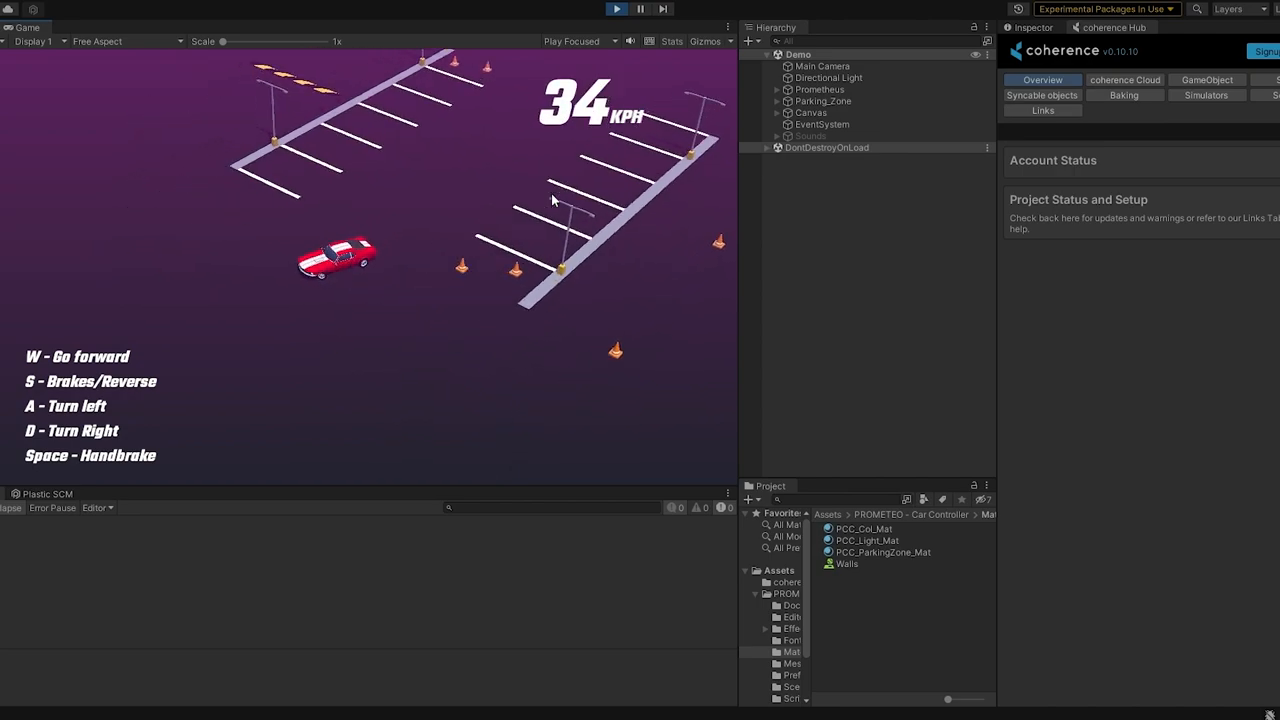
left_click(820, 88)
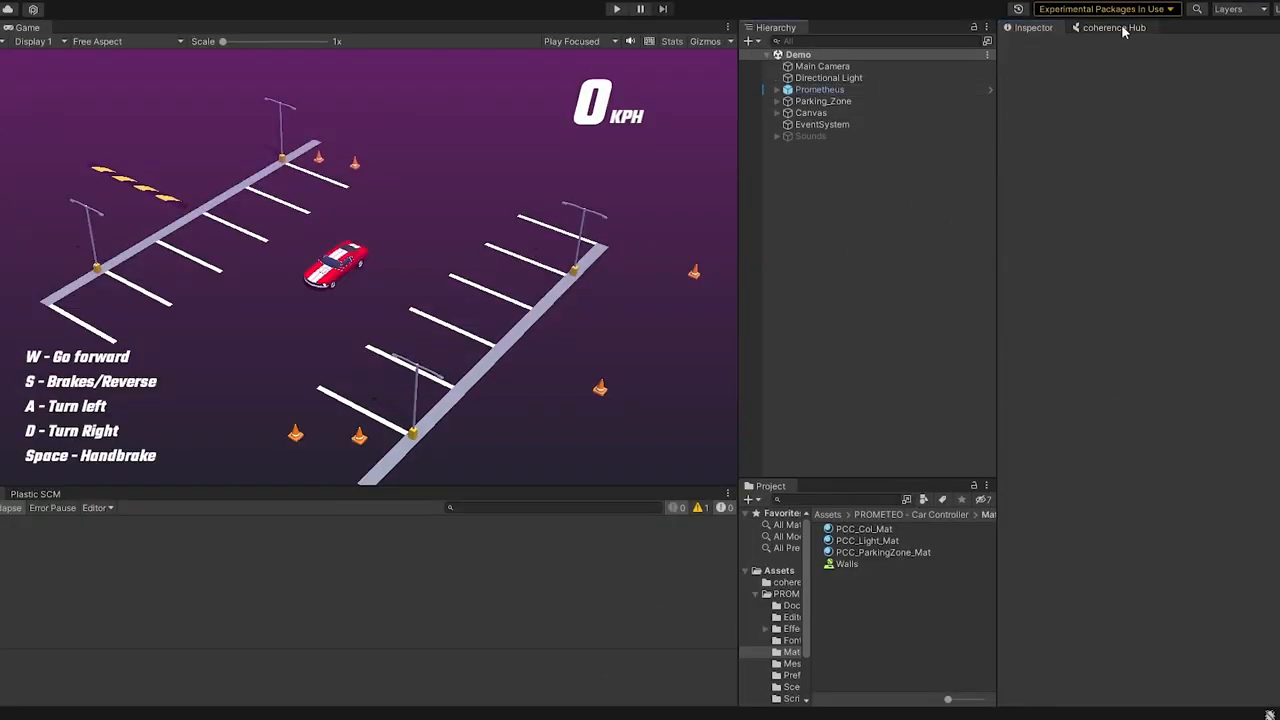
From the coherence Hub Scene tab, create a MonoBridge and add a LiveQuery to the scene
left_click(1112, 28)
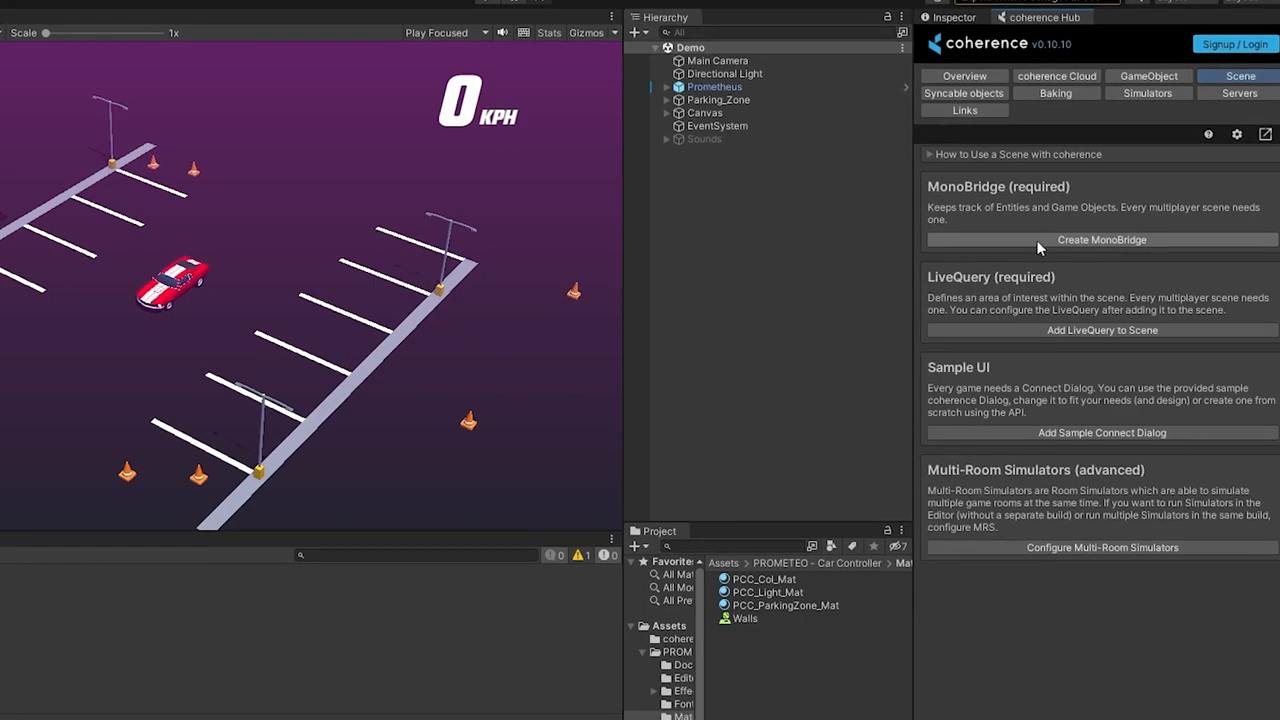
left_click(1100, 240)
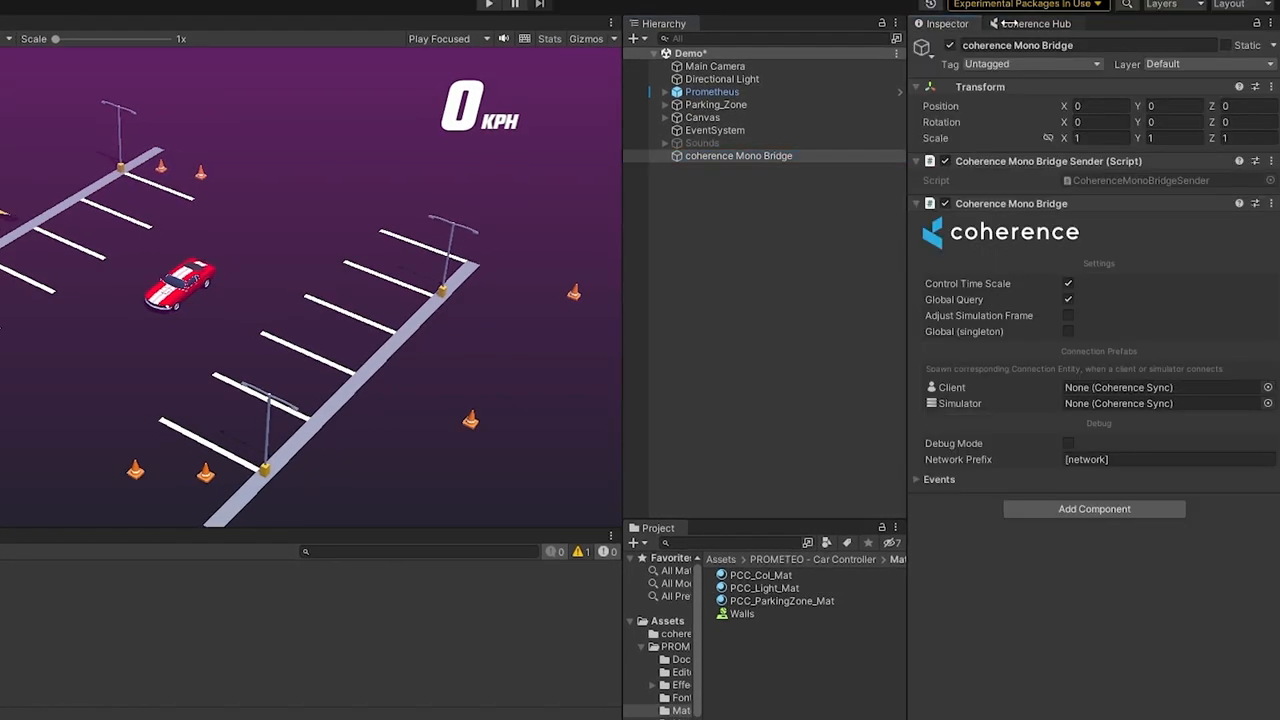
left_click(1040, 24)
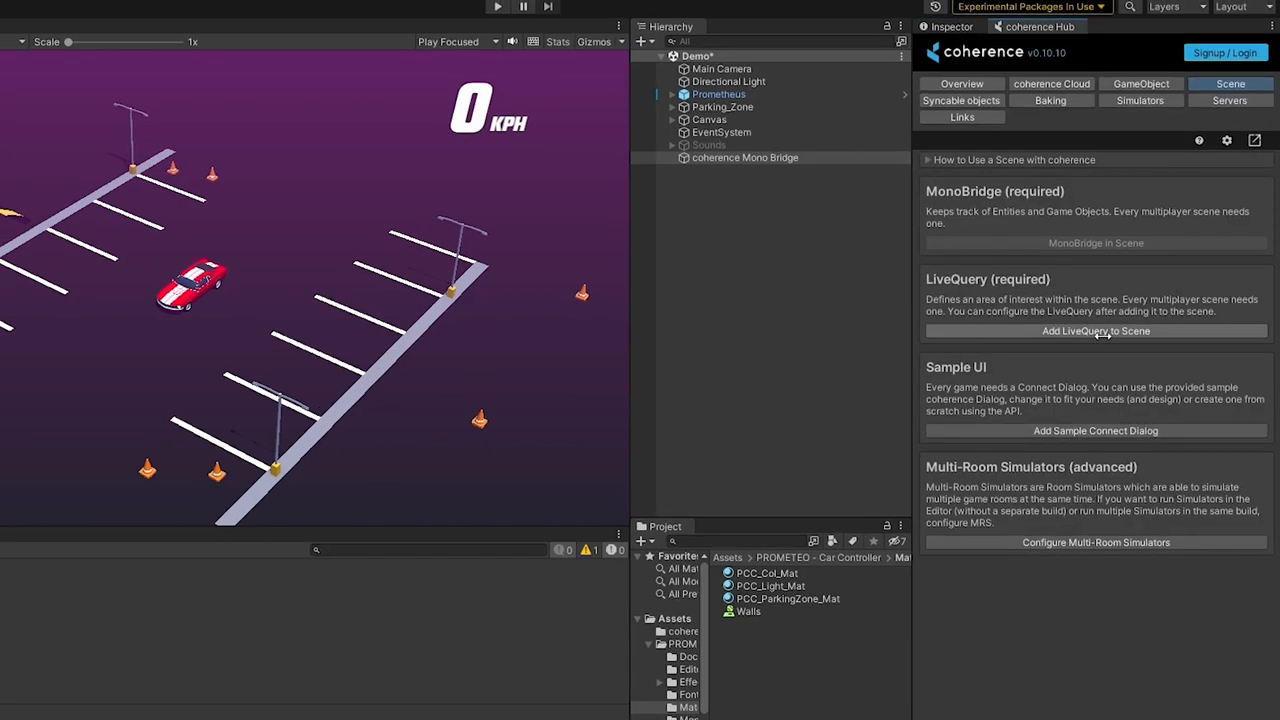
left_click(1096, 332)
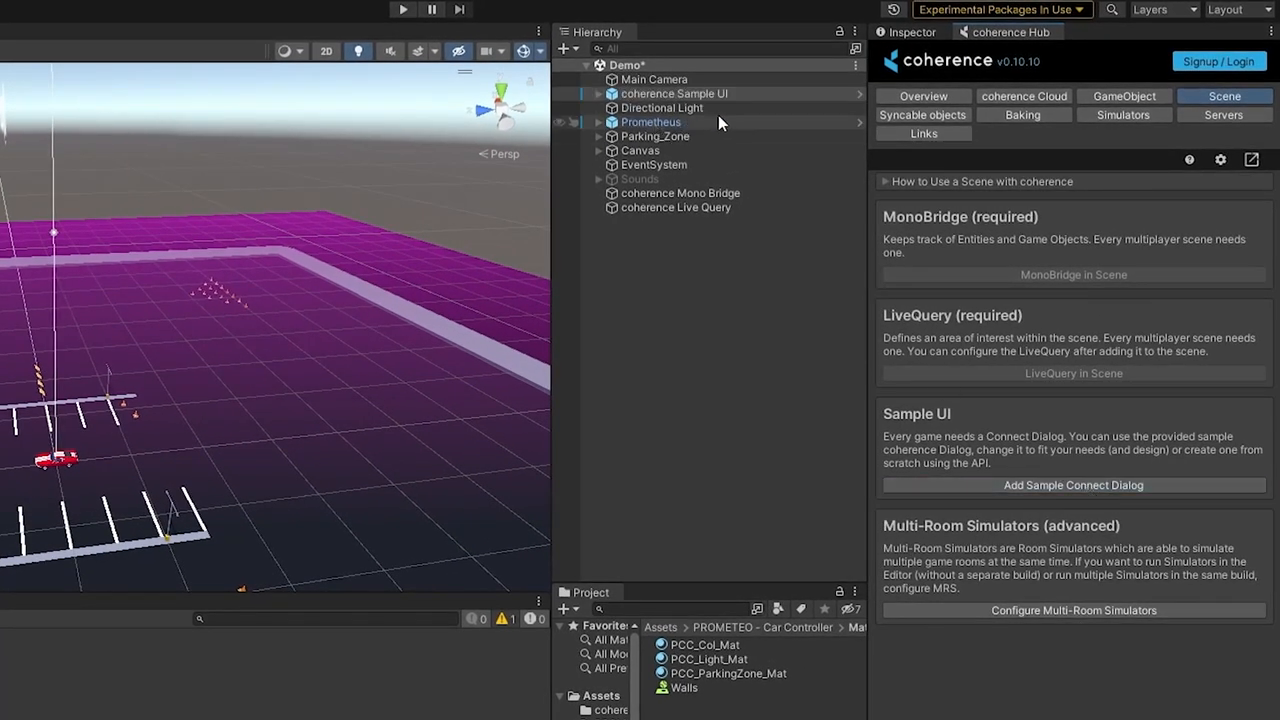
Inspect the coherence Sample UI object, then select the Prometheus car in the Hierarchy
left_click(400, 8)
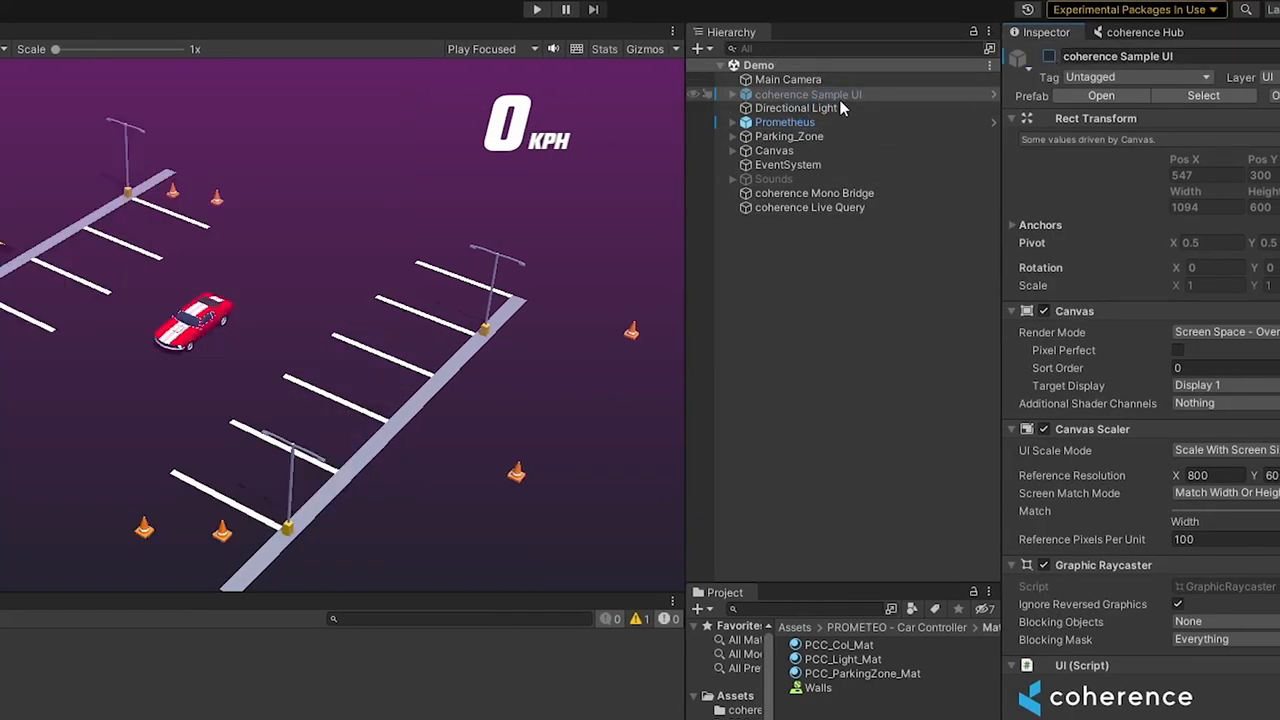
left_click(1142, 32)
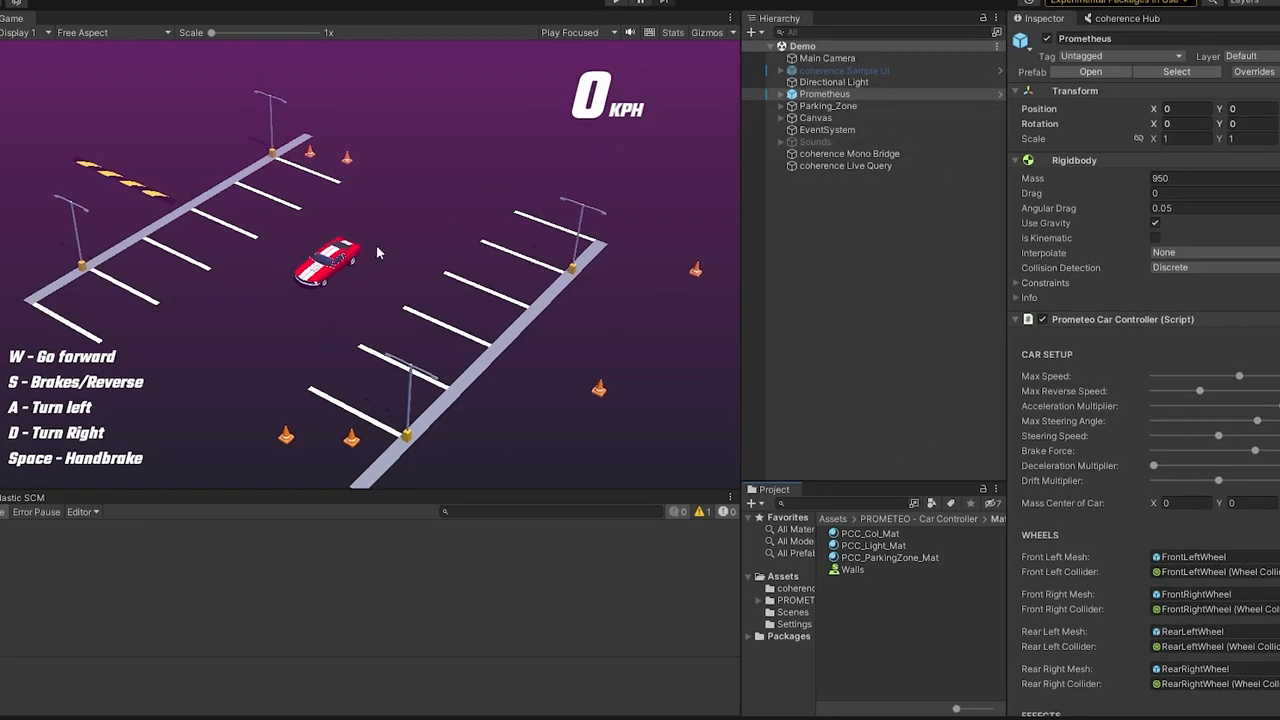
mouse_move(910, 272)
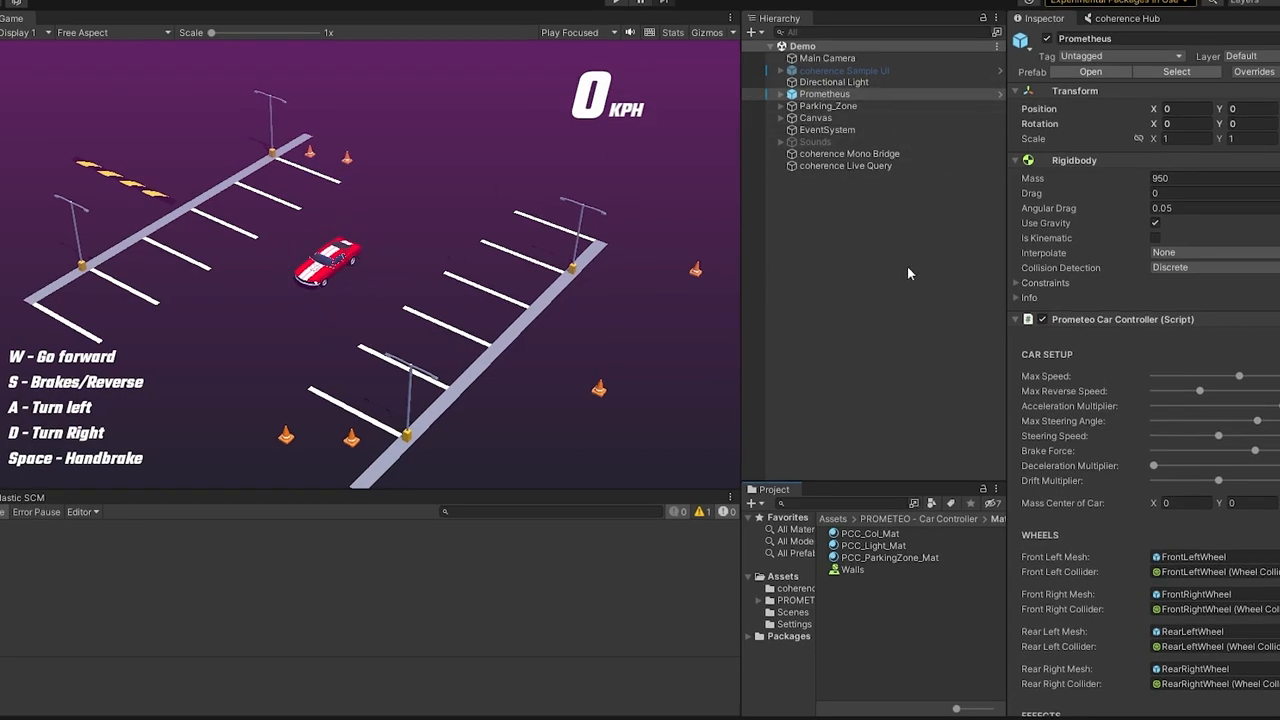
Add a Coherence Sync component to the selected Prometheus car
right_click(820, 100)
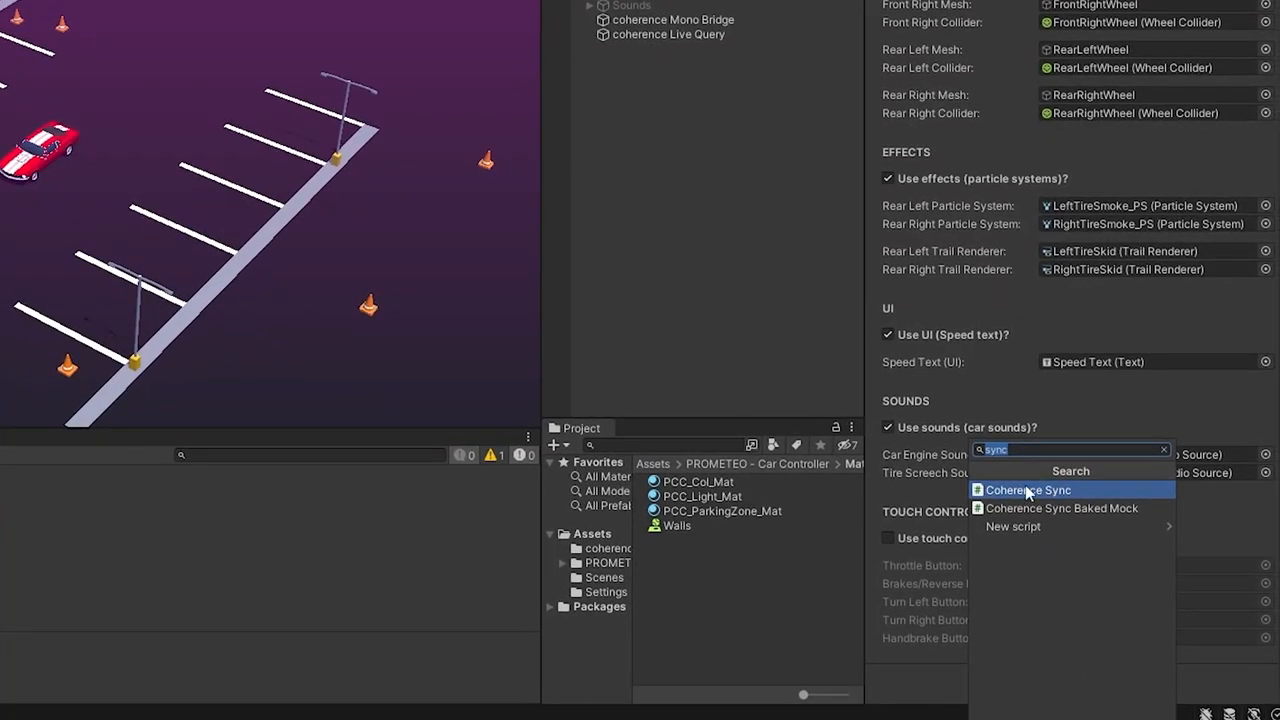
left_click(1028, 488)
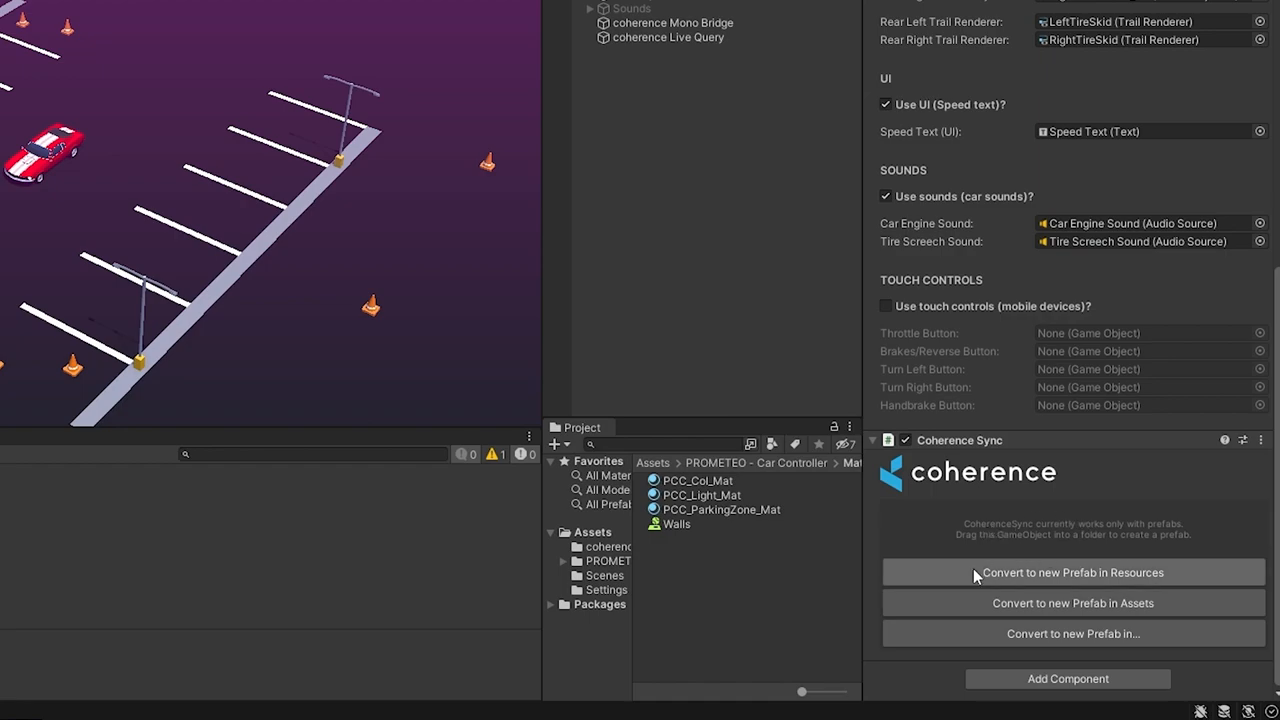
mouse_move(1136, 578)
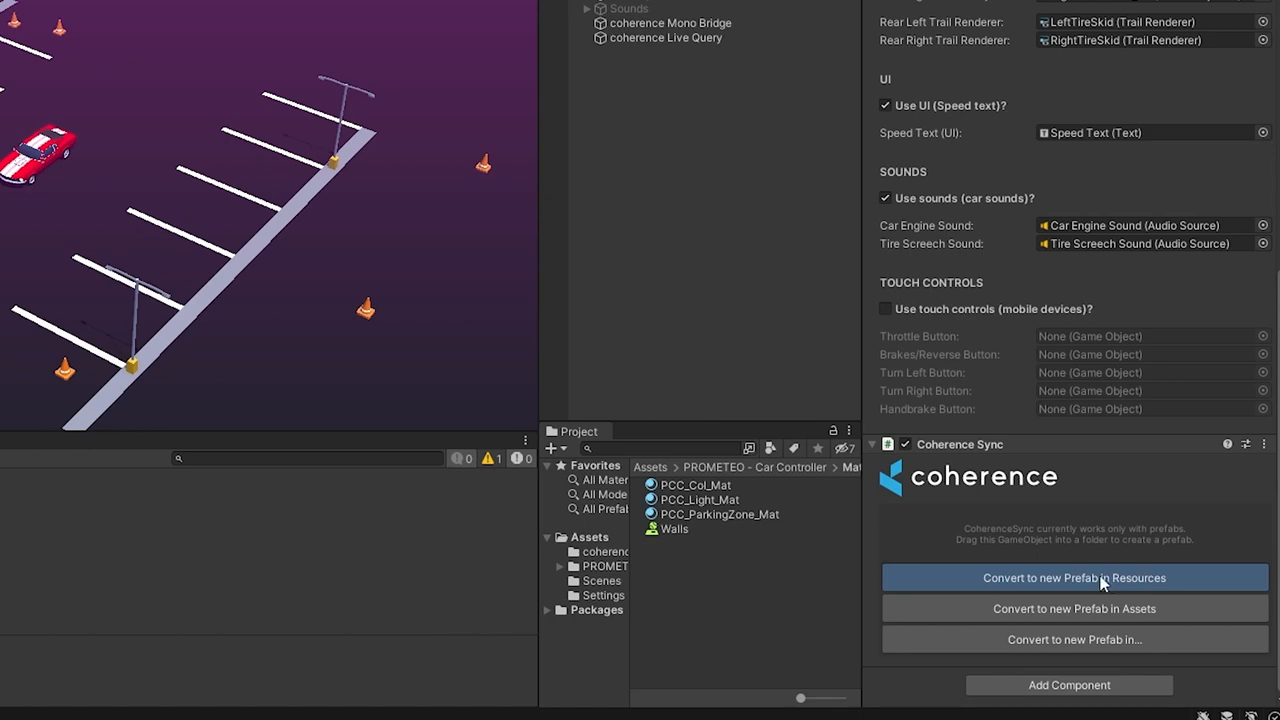
Convert the car to a new prefab in Resources and set Coherence Sync to load via Resources
left_click(1074, 576)
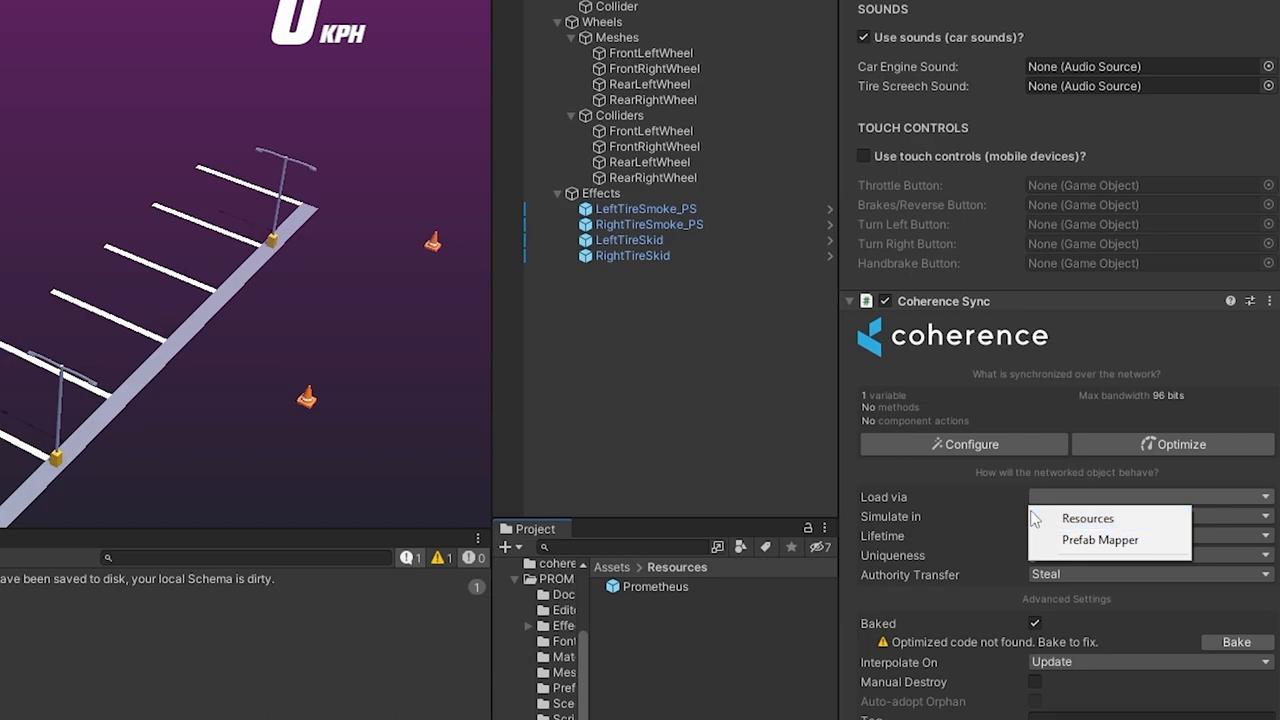
left_click(1088, 518)
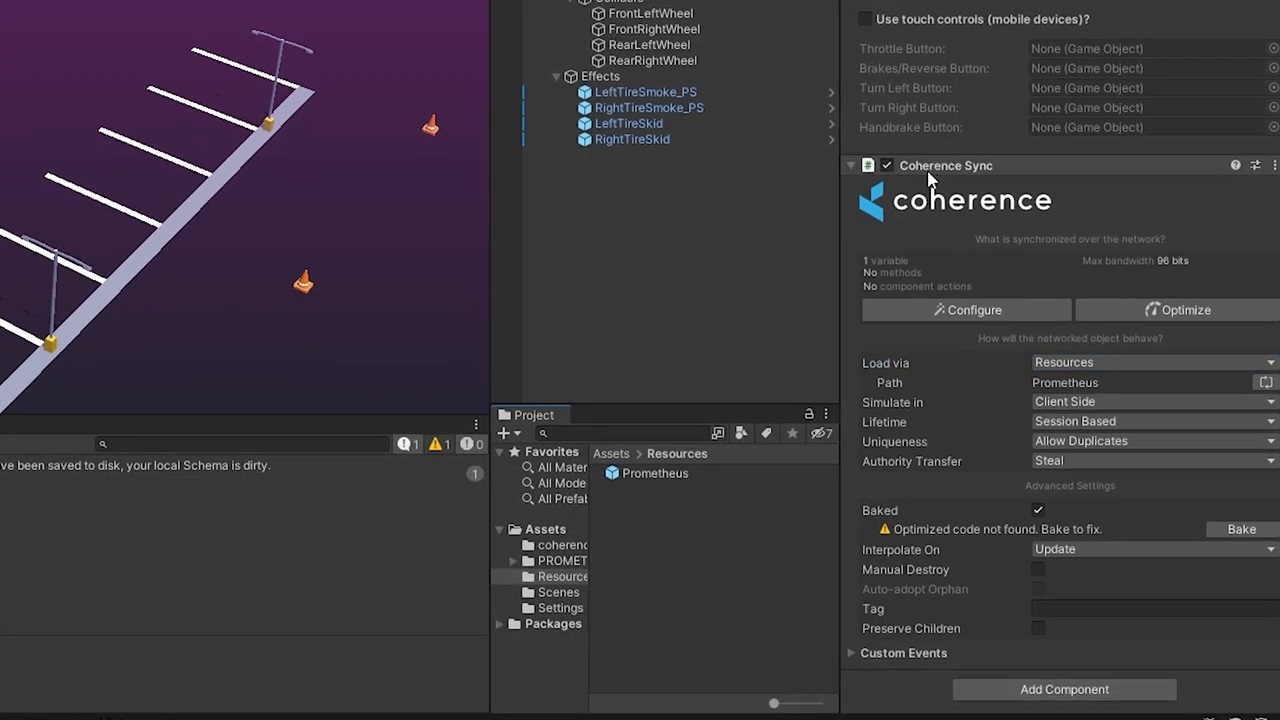
Set remote copies' Rigidbody to Kinematic and Prometeo Car Controller to Disable, then exit prefab mode
left_click(964, 308)
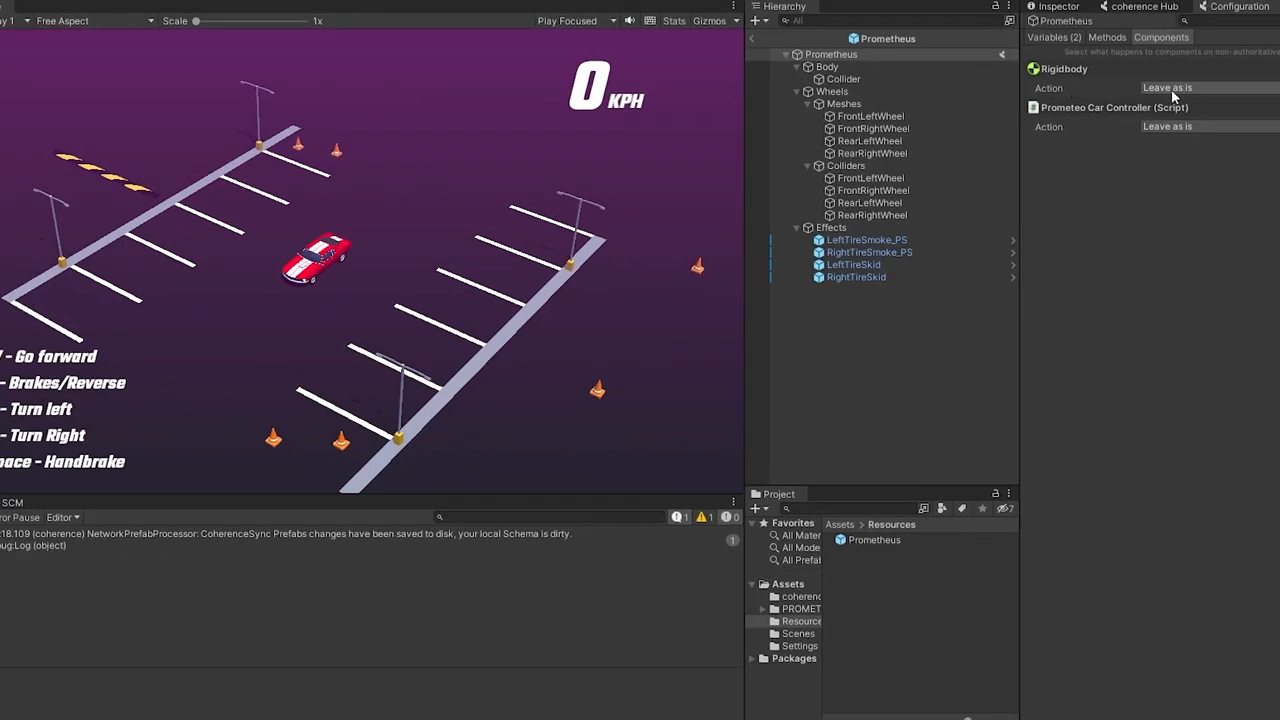
left_click(1204, 88)
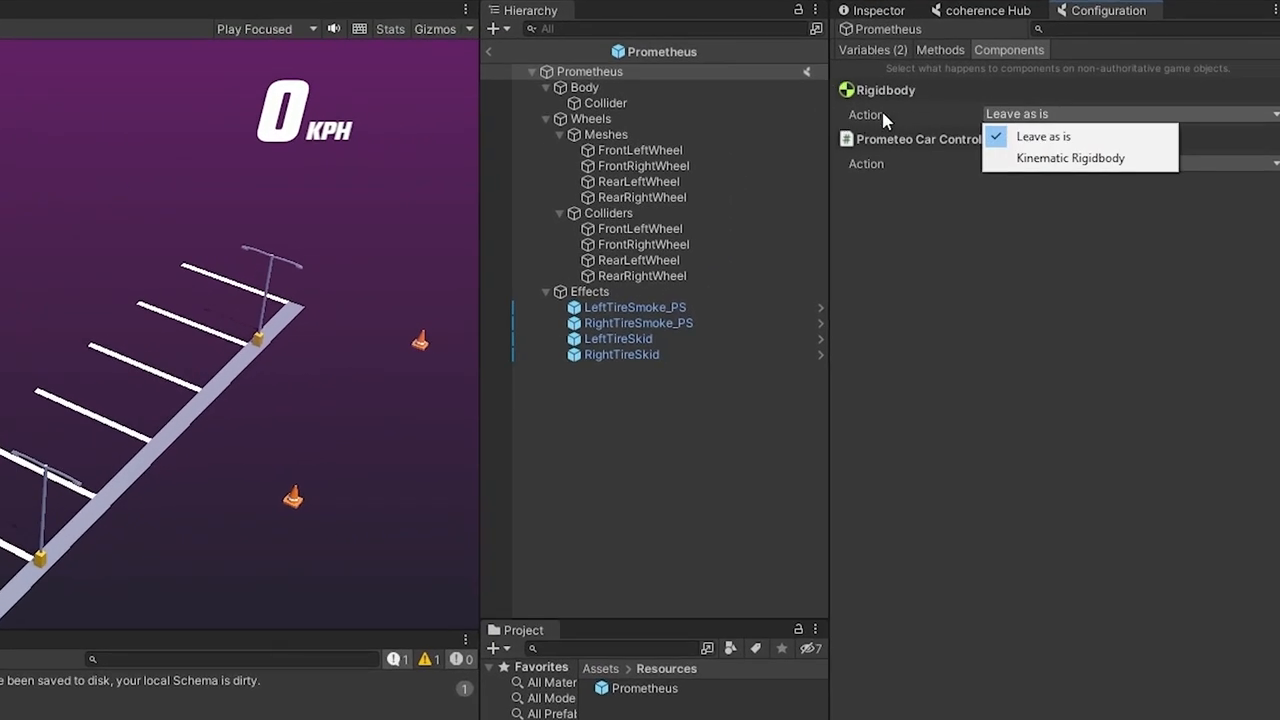
left_click(1070, 158)
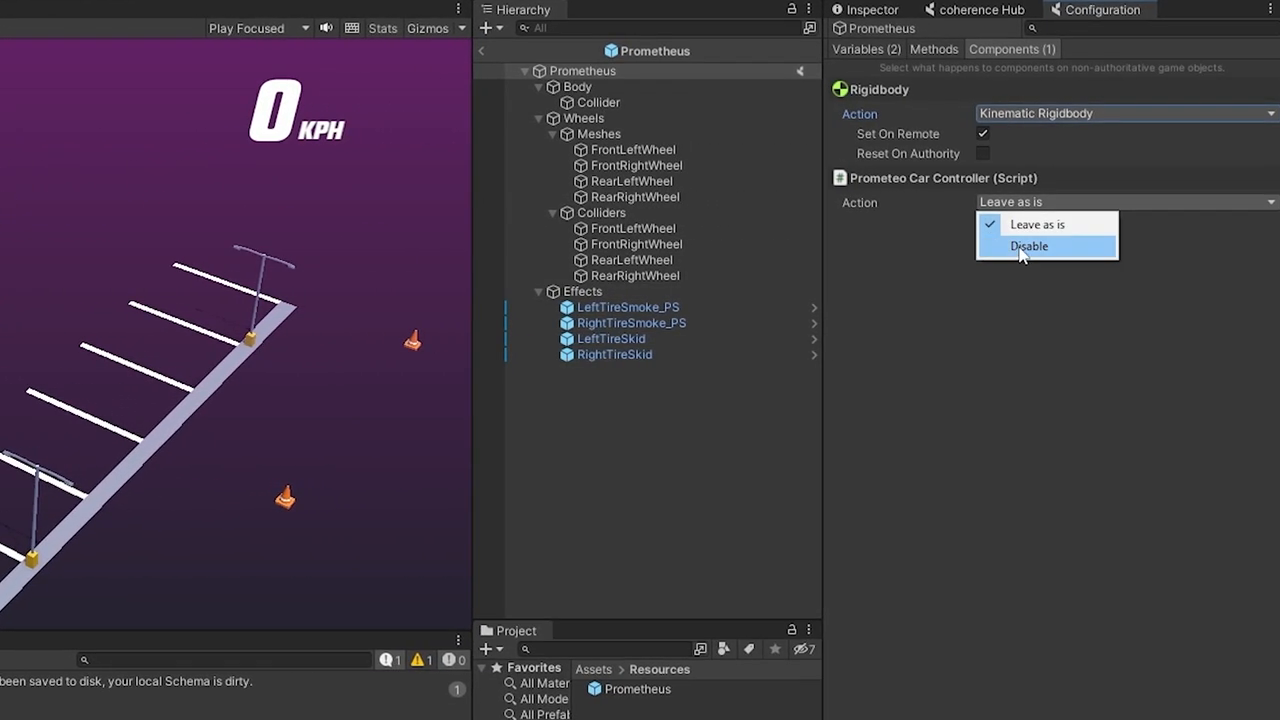
left_click(1028, 246)
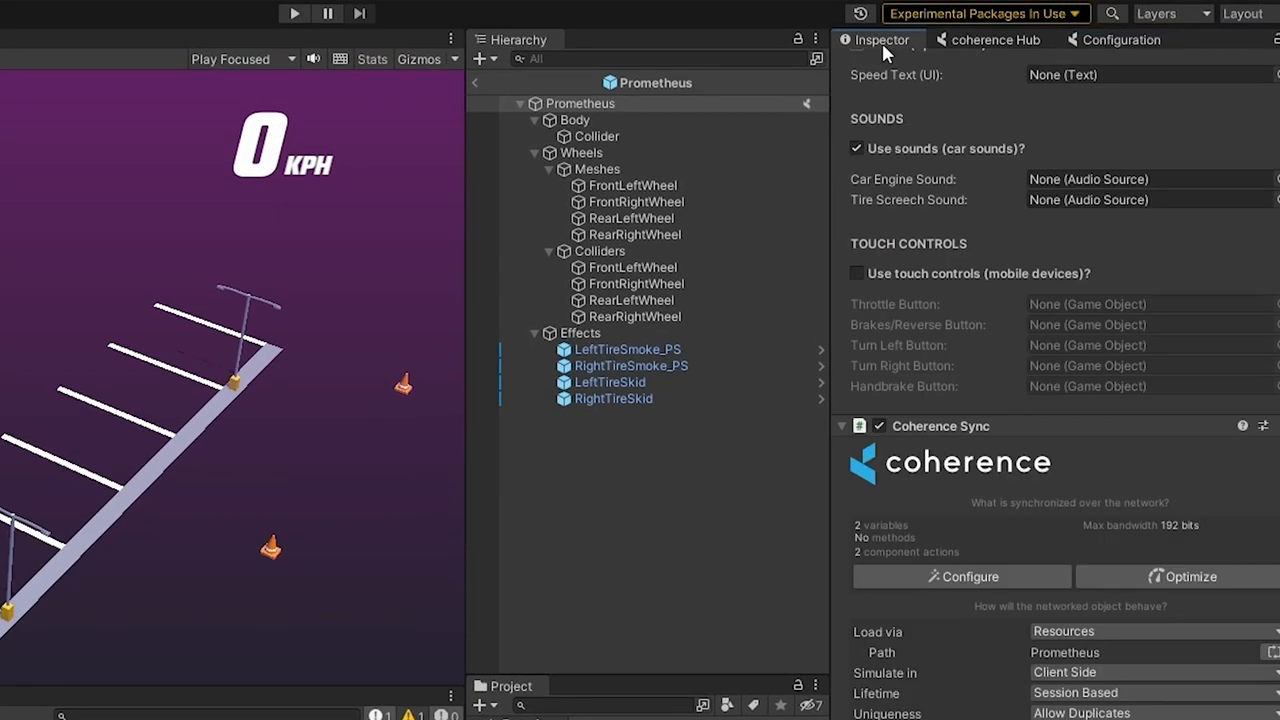
left_click(292, 12)
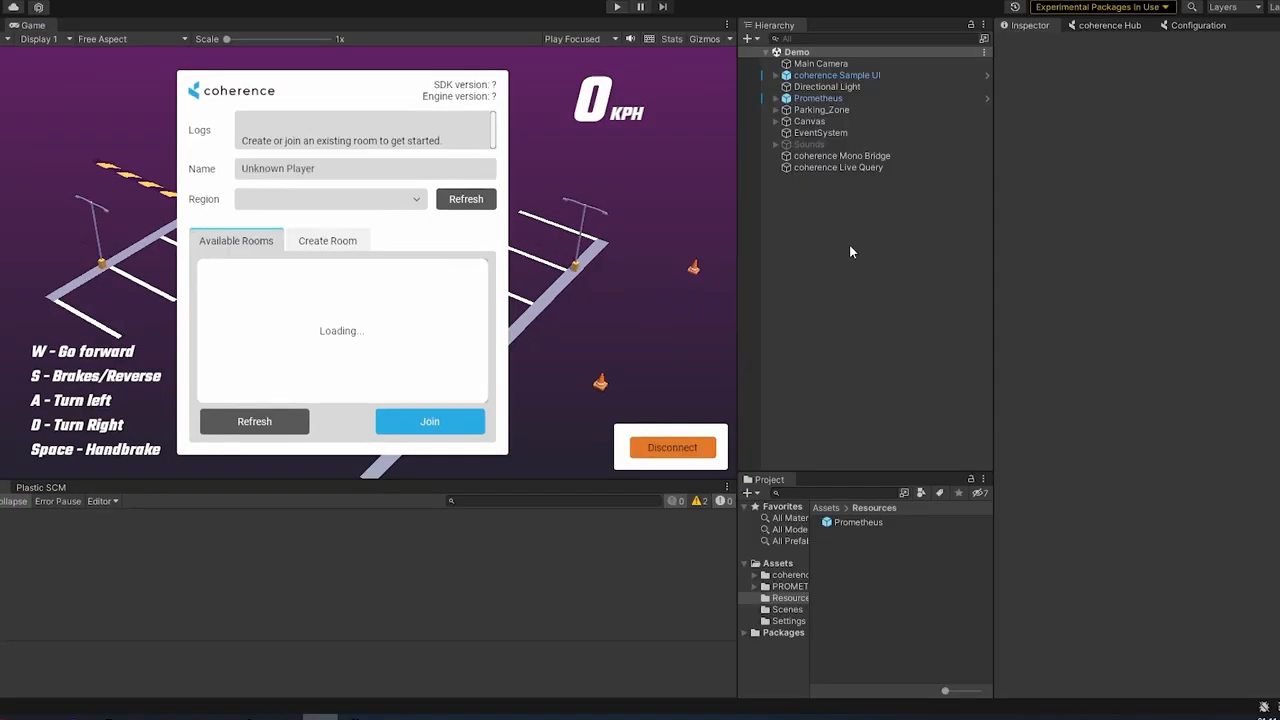
Build and run a standalone copy of the car game beside the editor
left_click(196, 16)
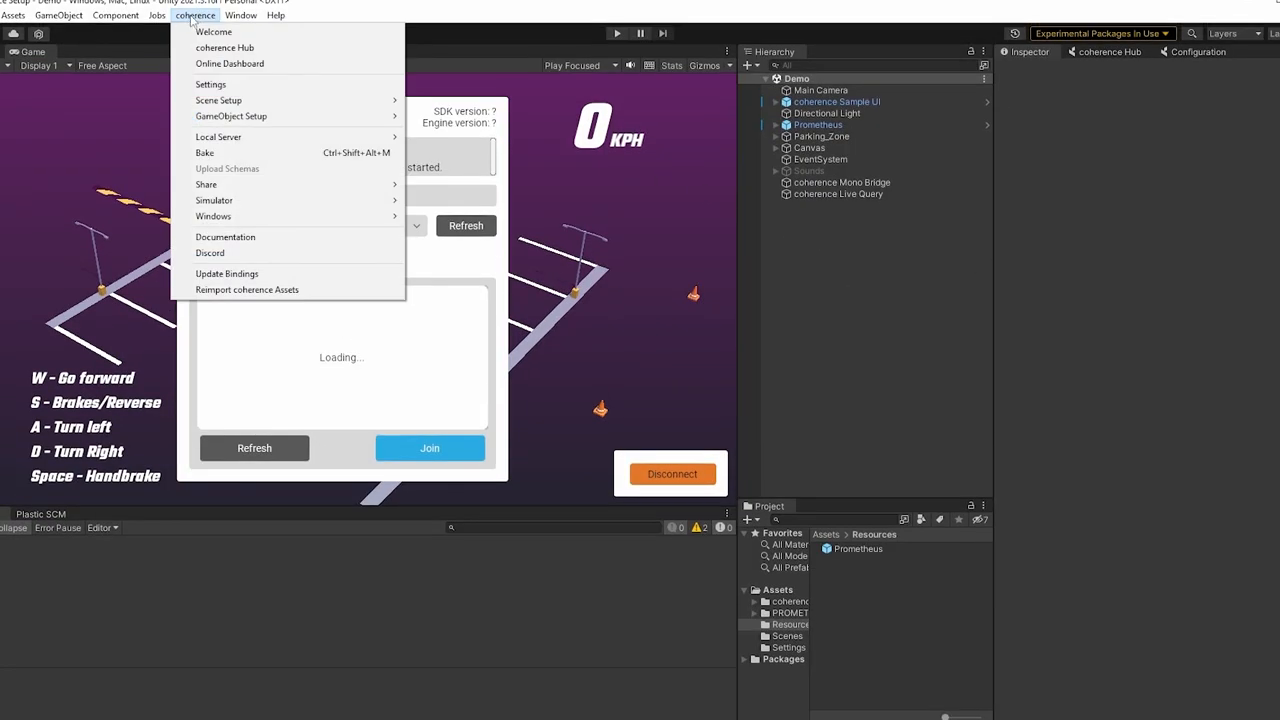
mouse_move(258, 152)
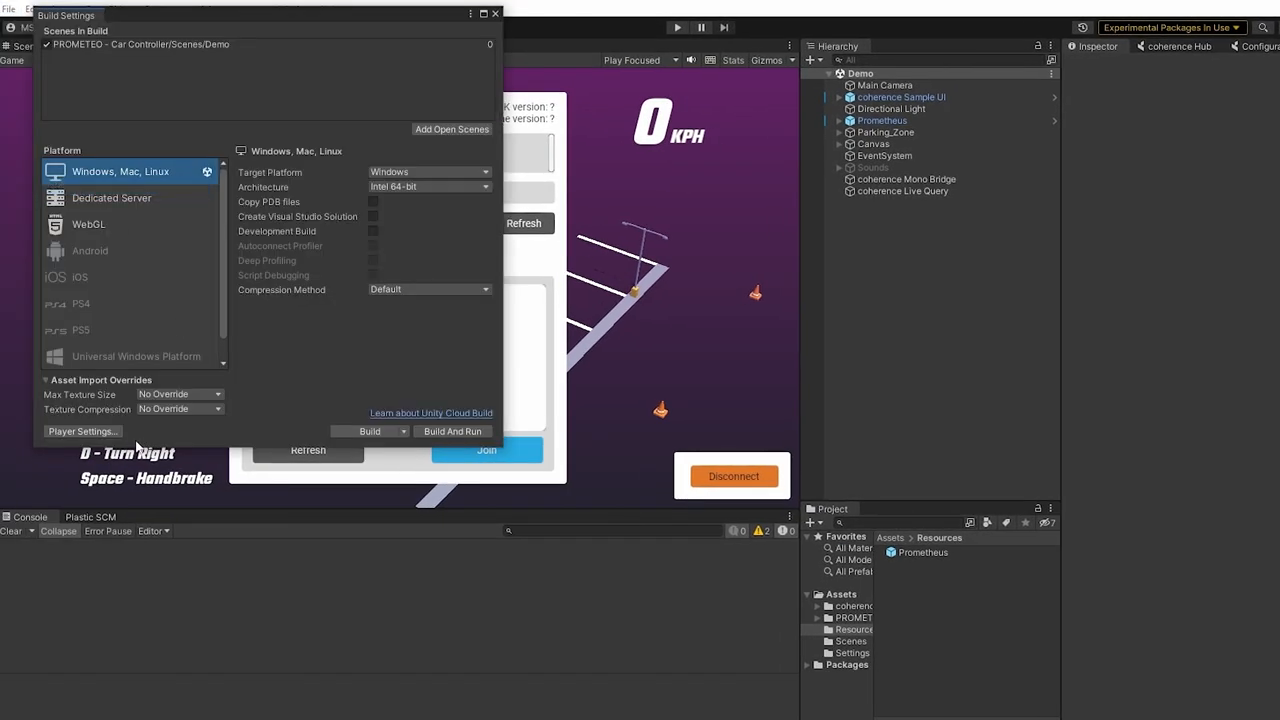
left_click(84, 432)
type("B")
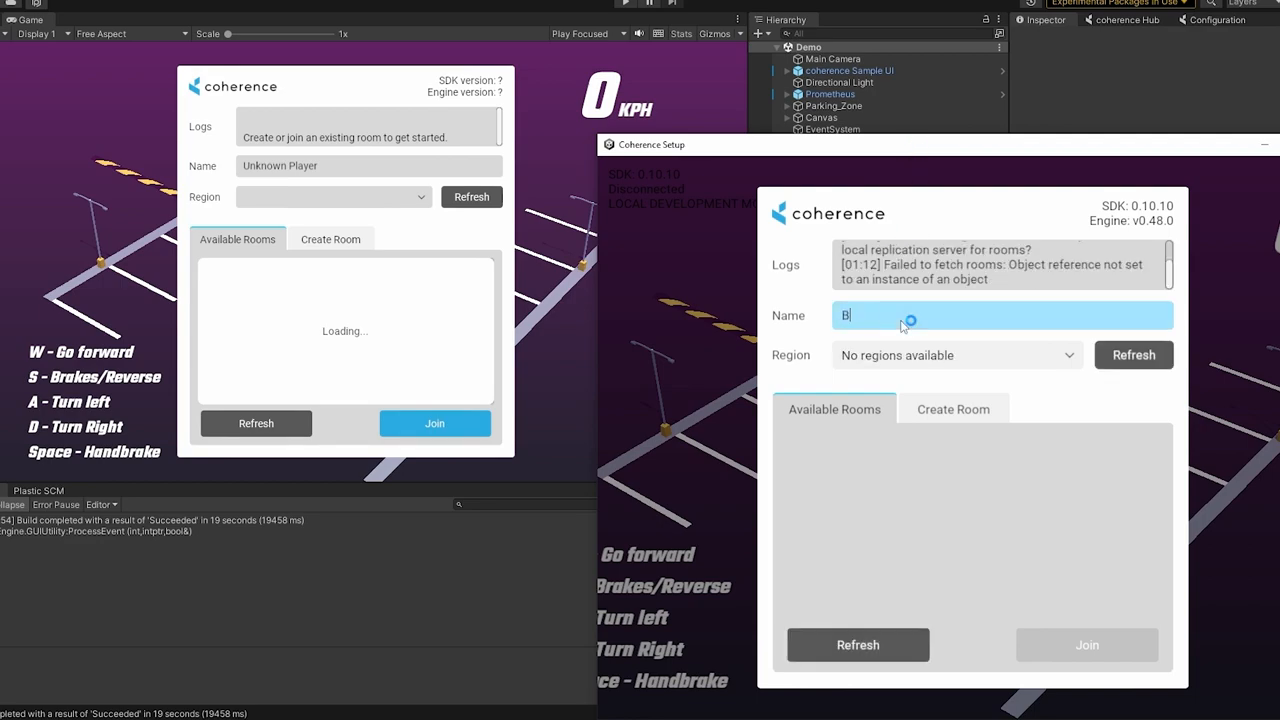
Run the local rooms server, then create and join a room from the editor
type("obsi")
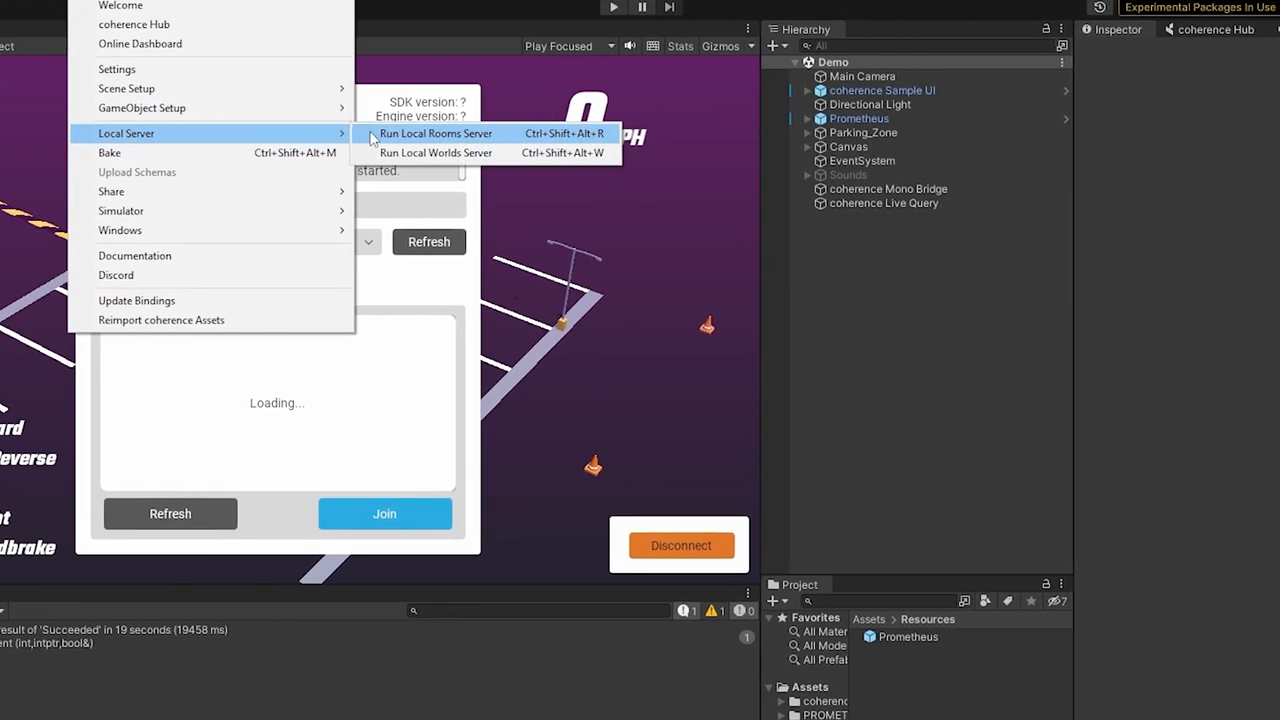
left_click(436, 132)
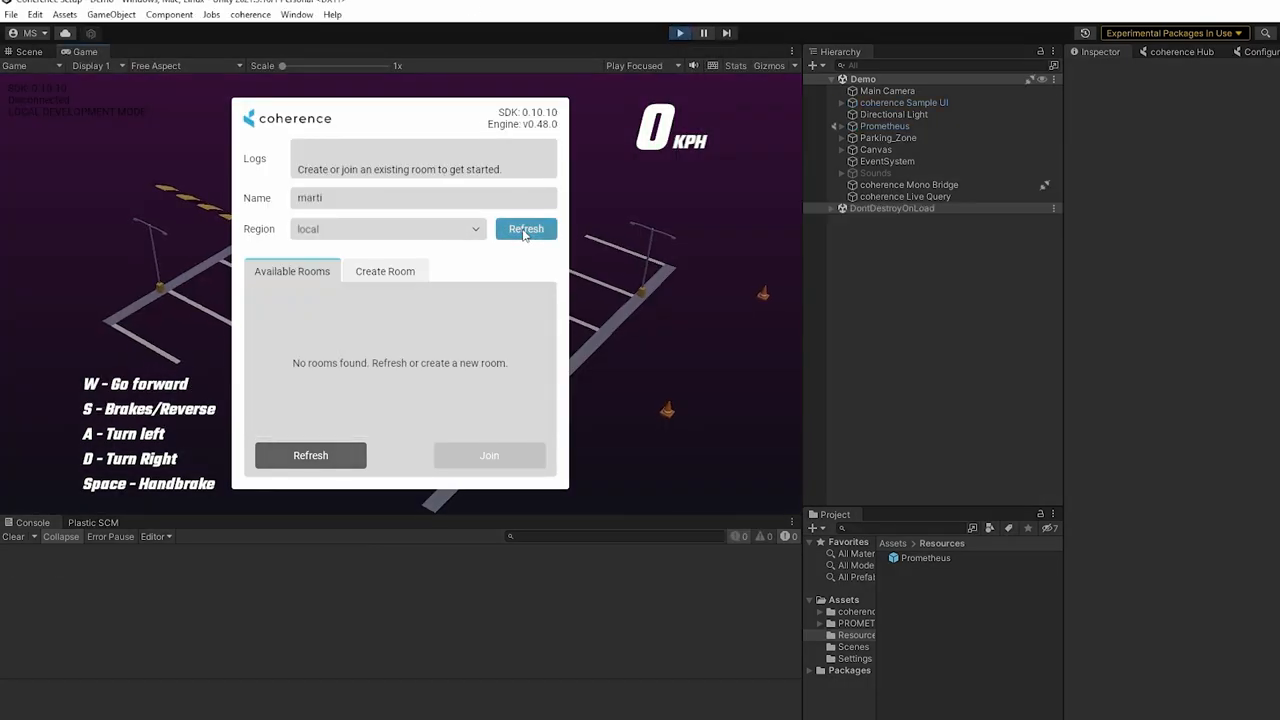
left_click(384, 272)
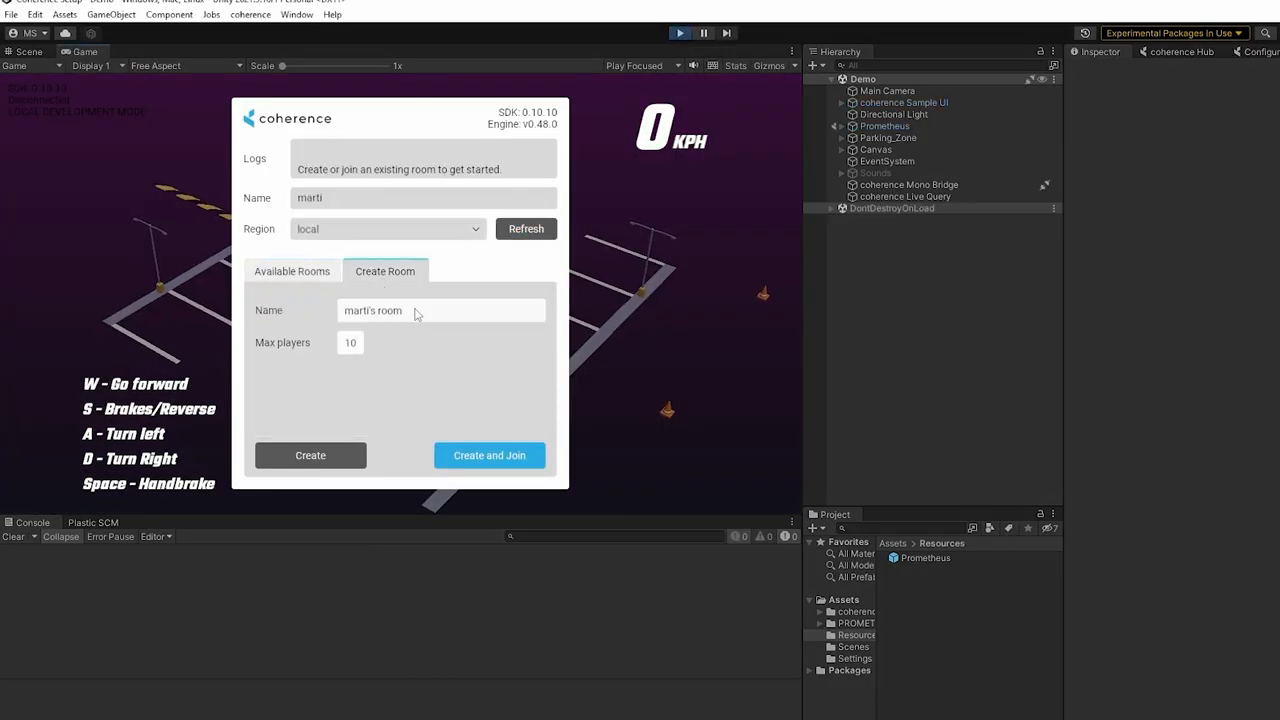
left_click(488, 456)
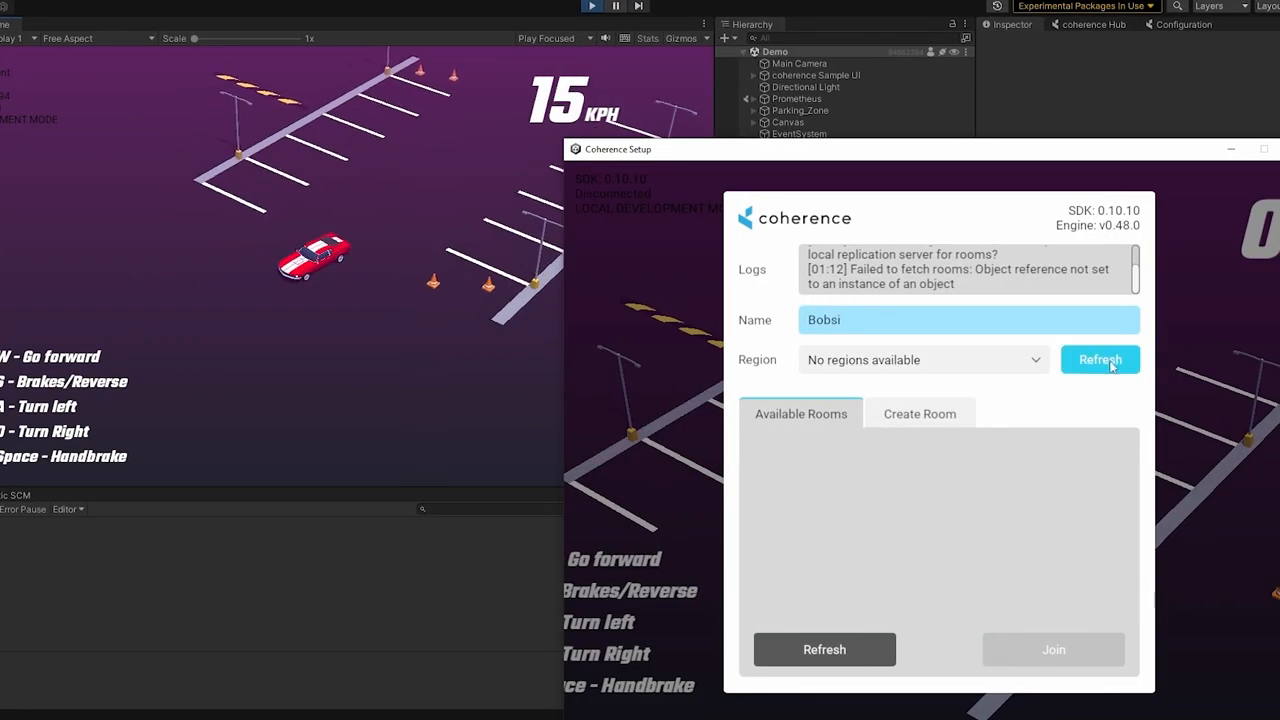
Refresh the room list in the standalone build and join the hosted room
left_click(1100, 360)
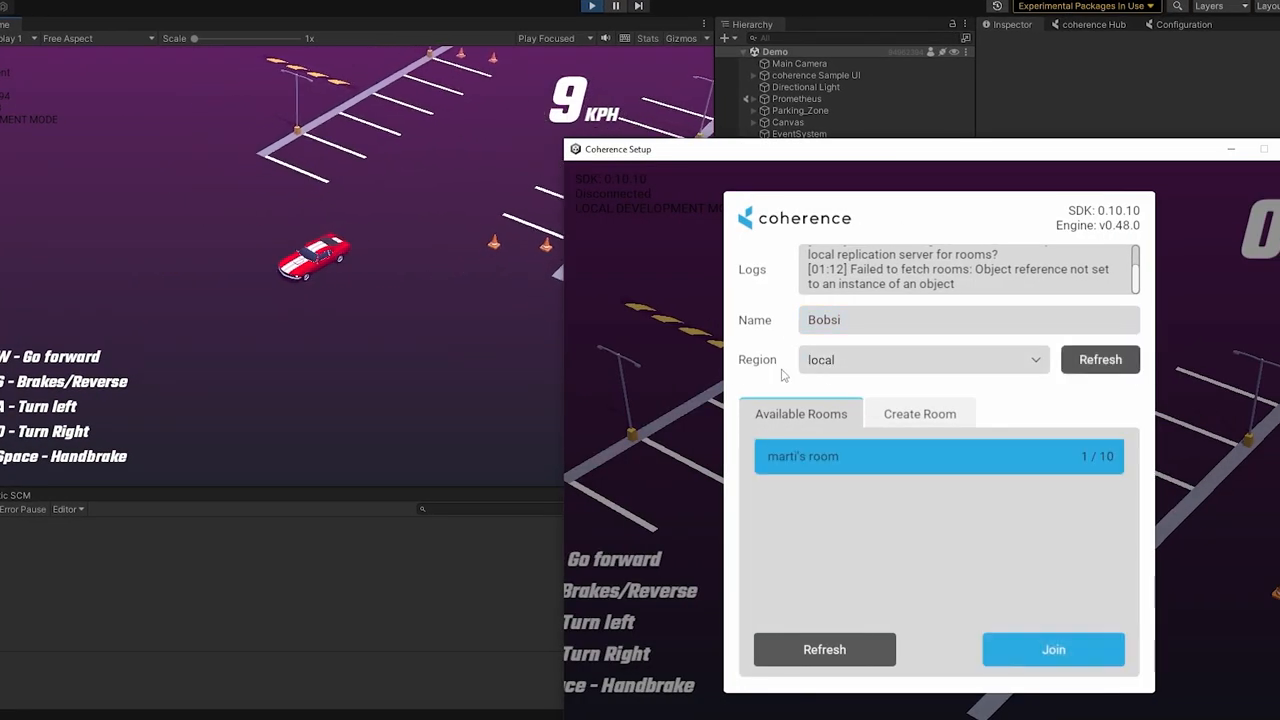
left_click(1052, 648)
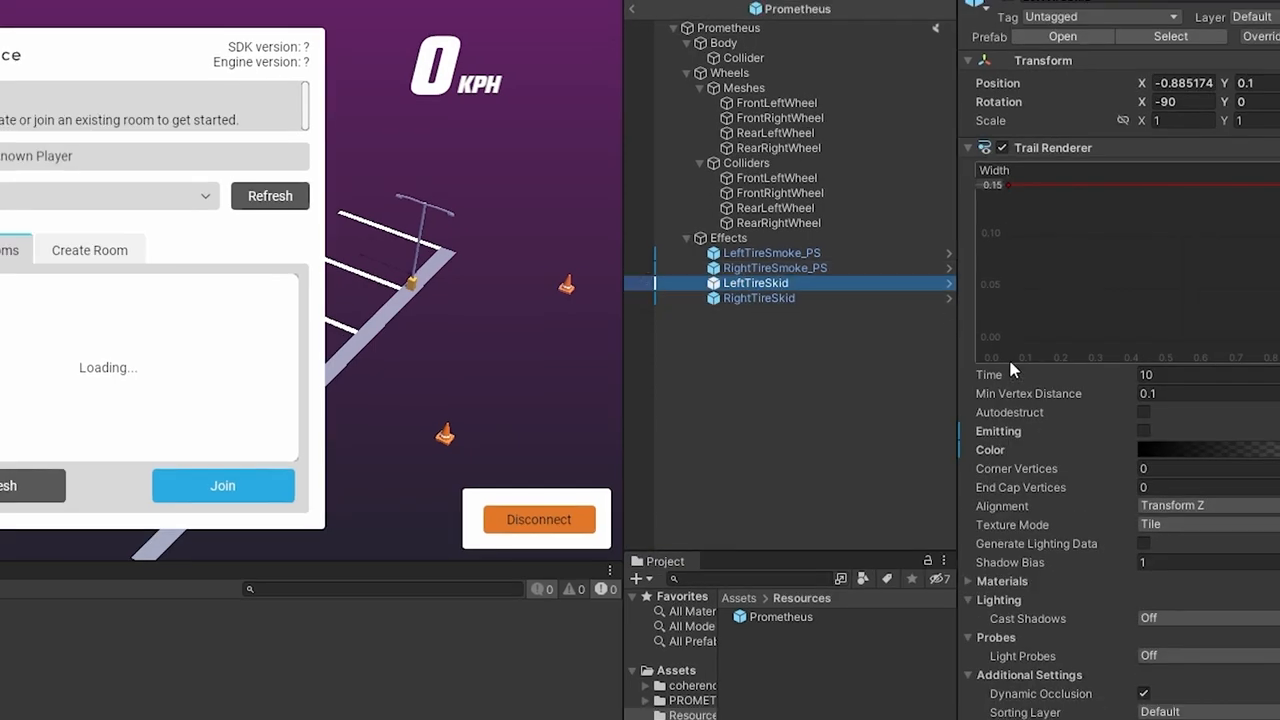
mouse_move(1096, 444)
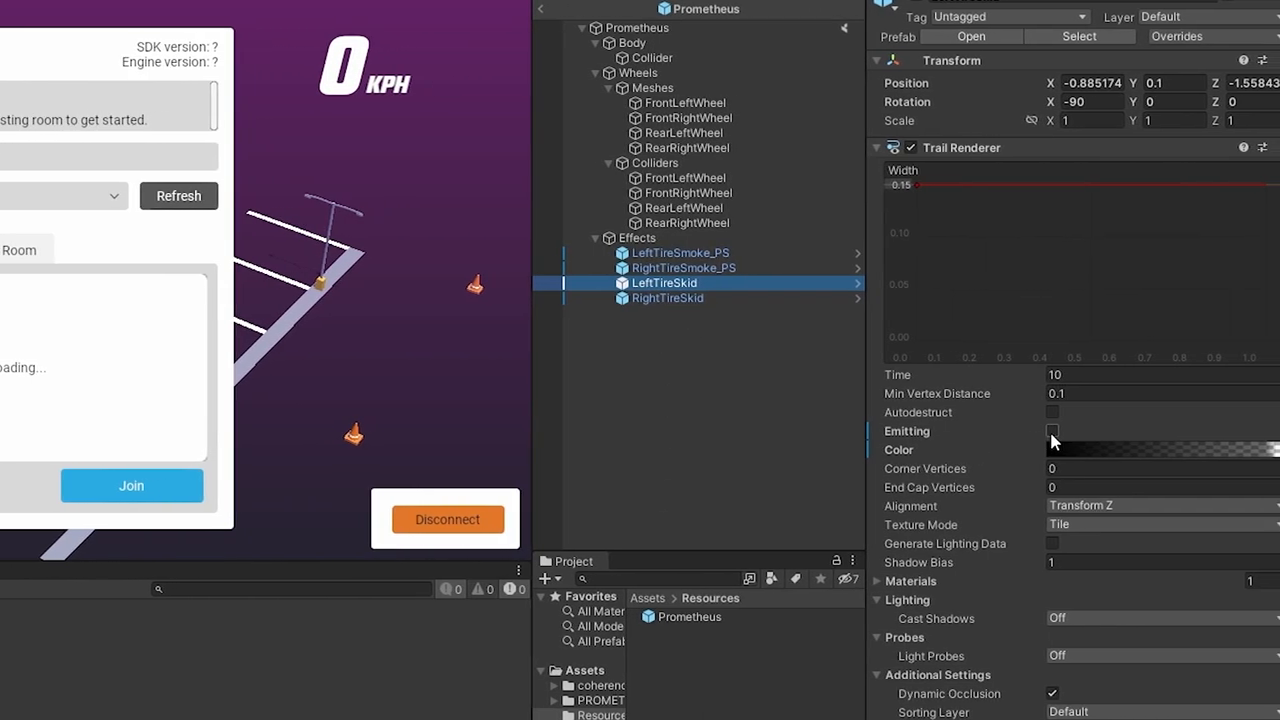
In LeftTireSkid's coherence Variables, sync the Trail Renderer's emitting bool
left_click(1032, 430)
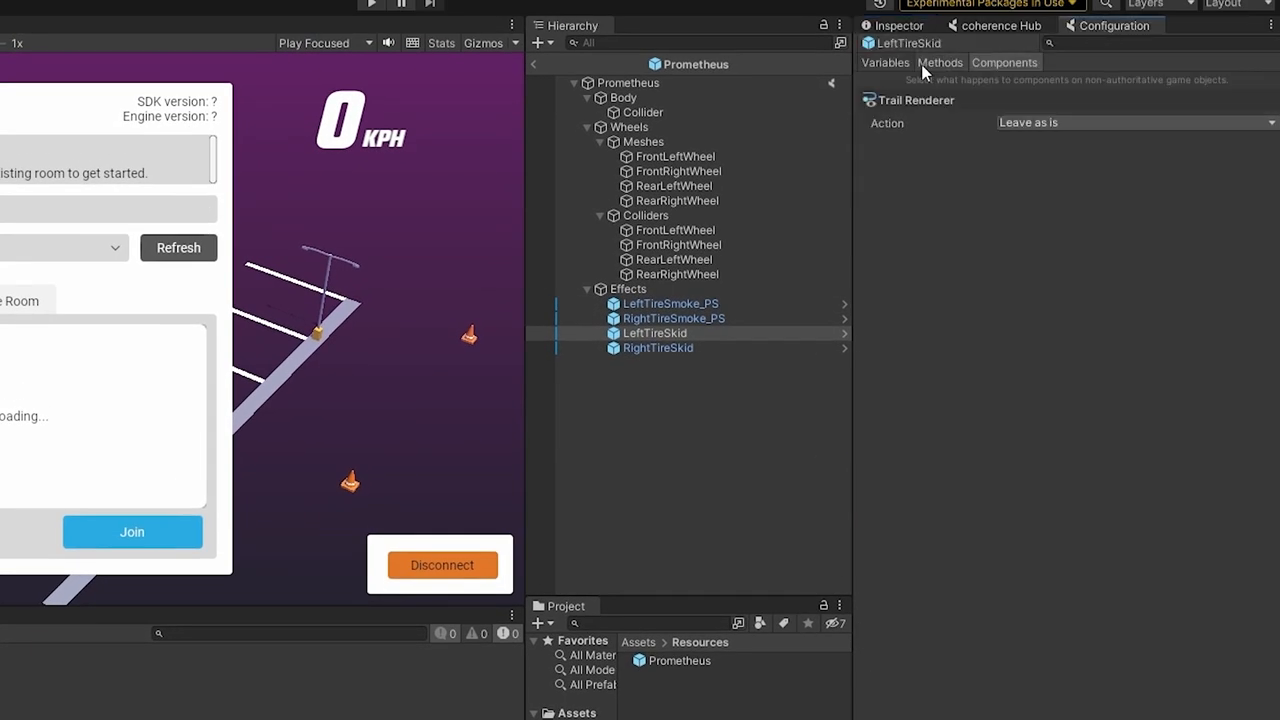
left_click(884, 62)
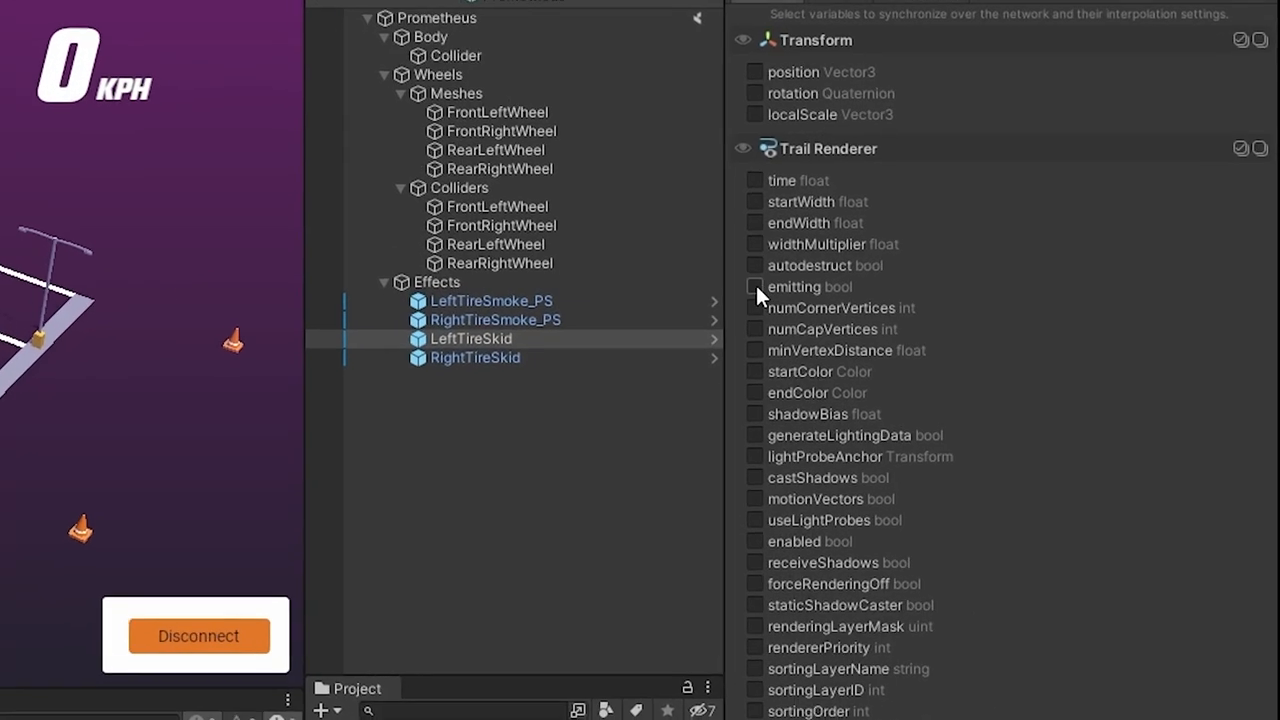
left_click(756, 288)
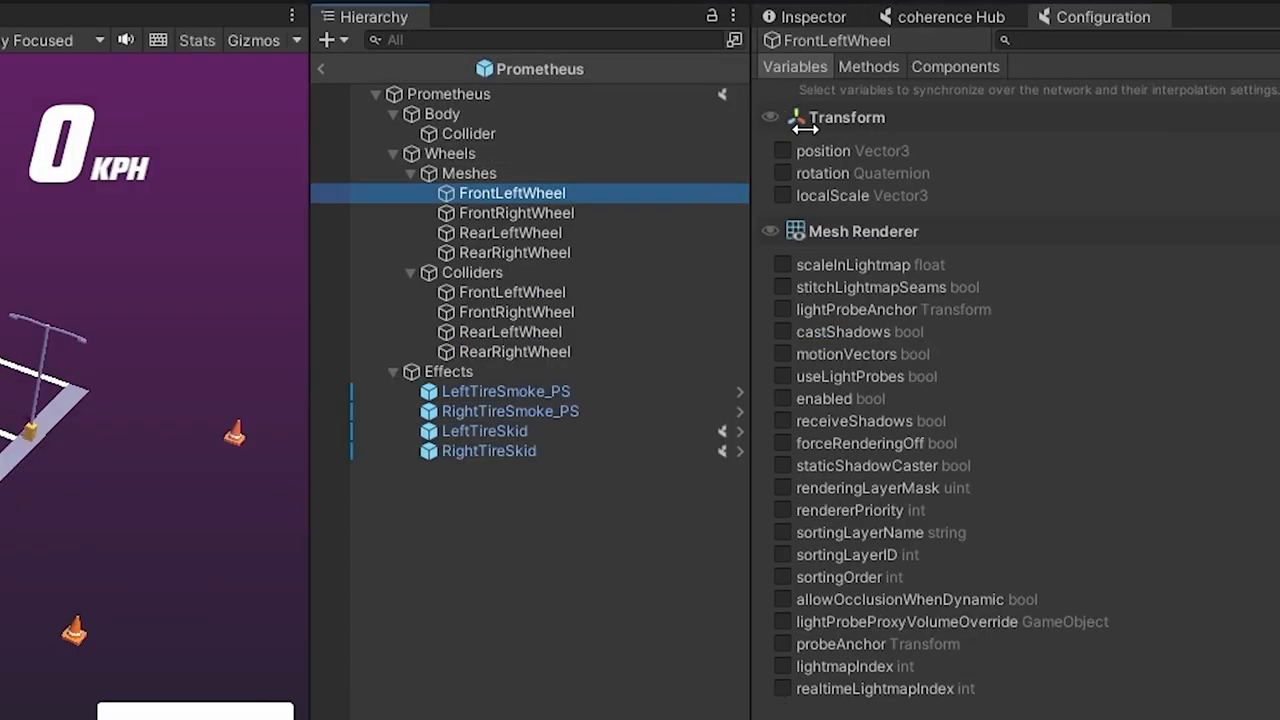
Tick FrontLeftWheel's Transform rotation for syncing and set its interpolation to None
left_click(782, 186)
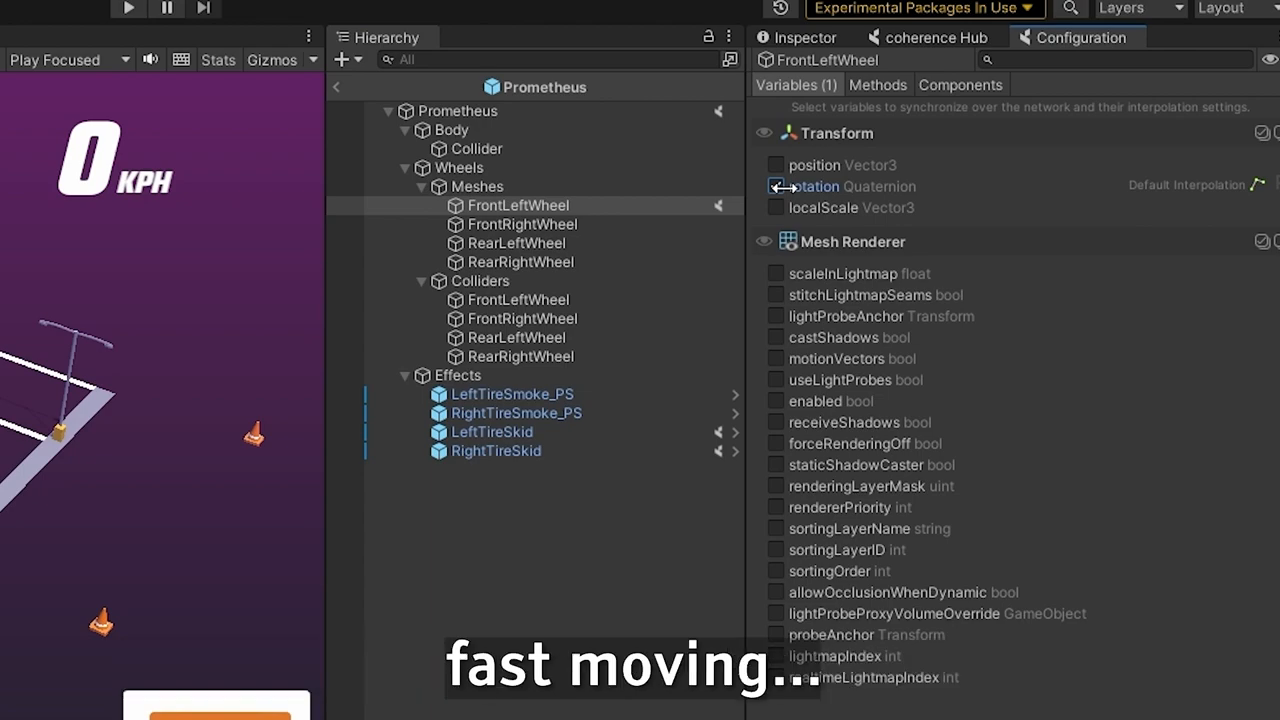
left_click(776, 186)
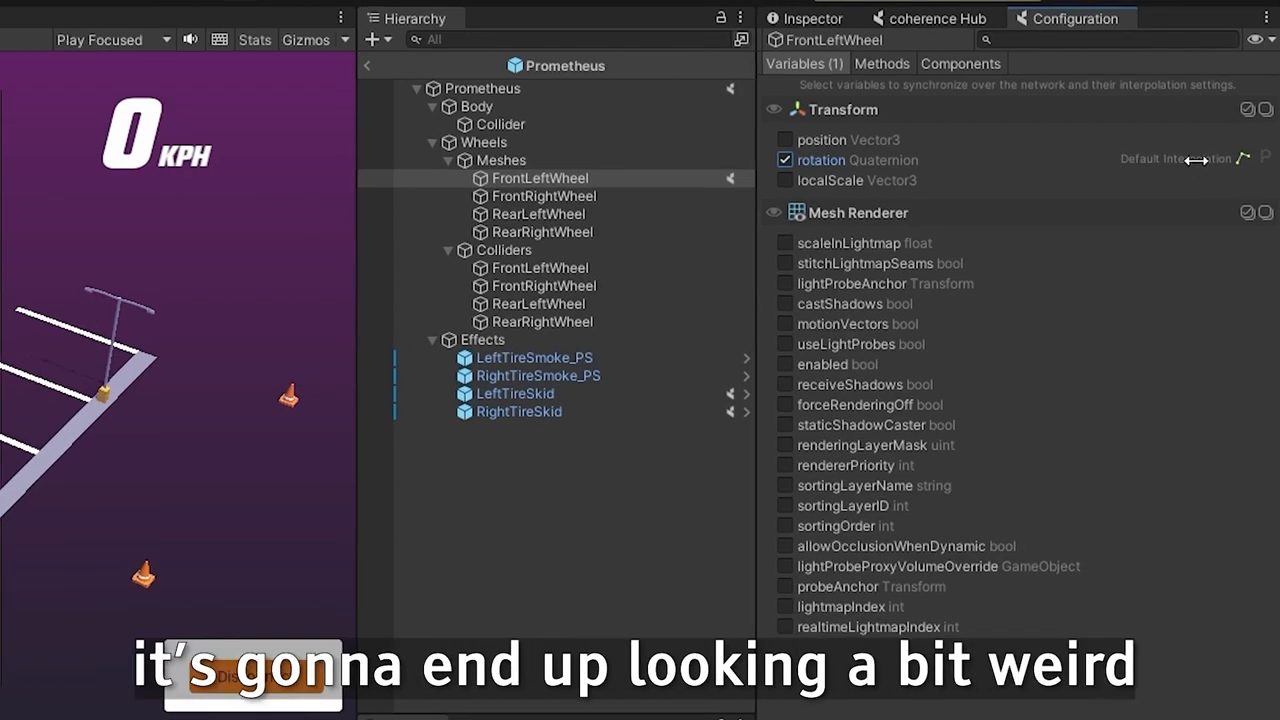
left_click(1176, 160)
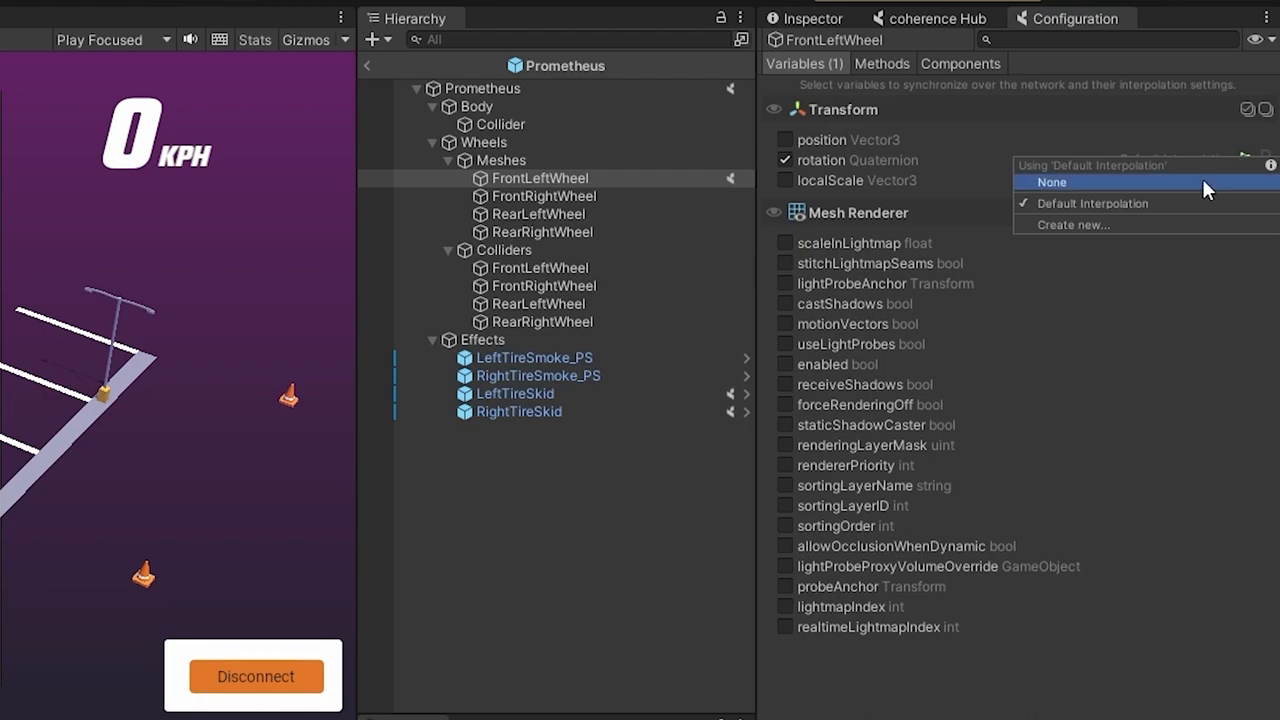
left_click(1052, 182)
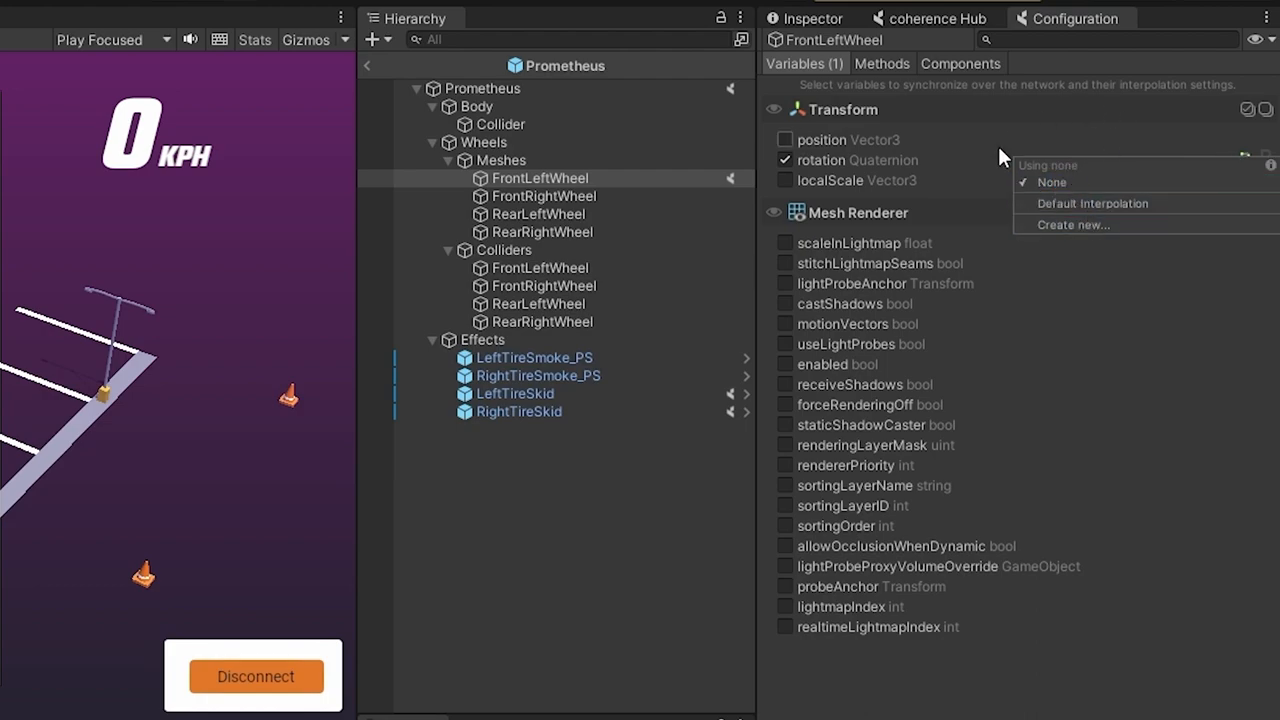
mouse_move(840, 82)
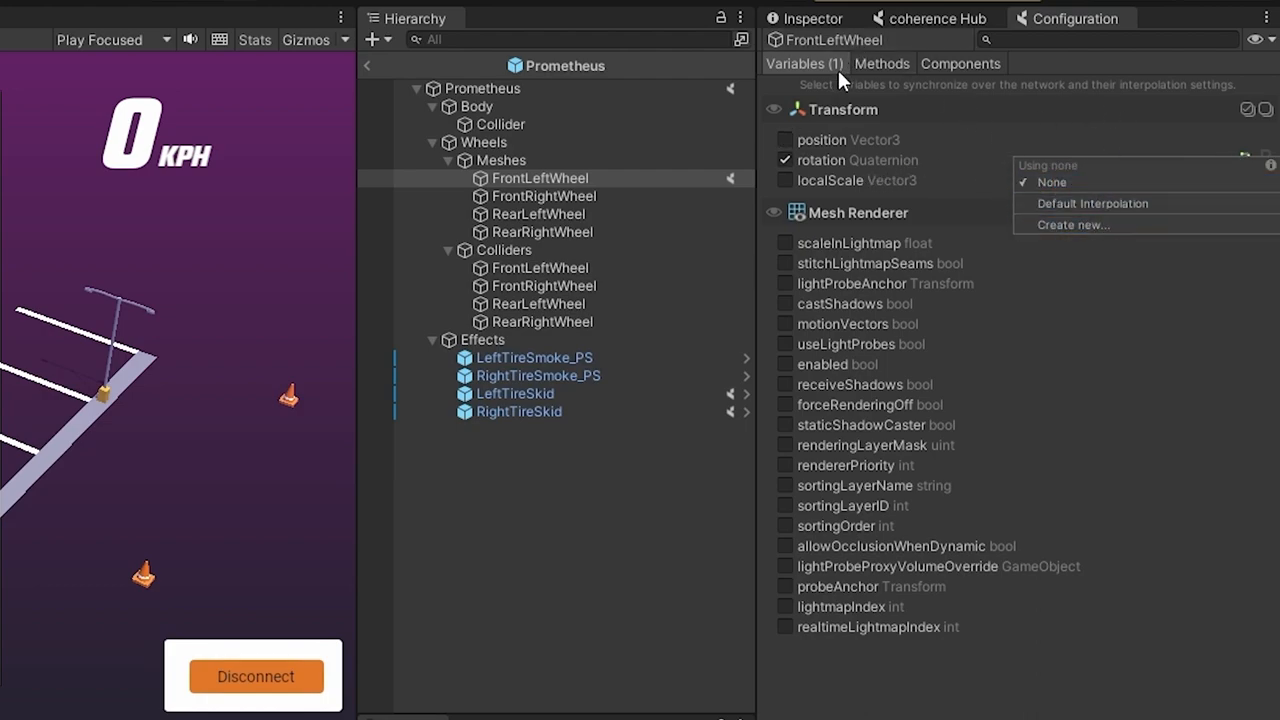
left_click(544, 196)
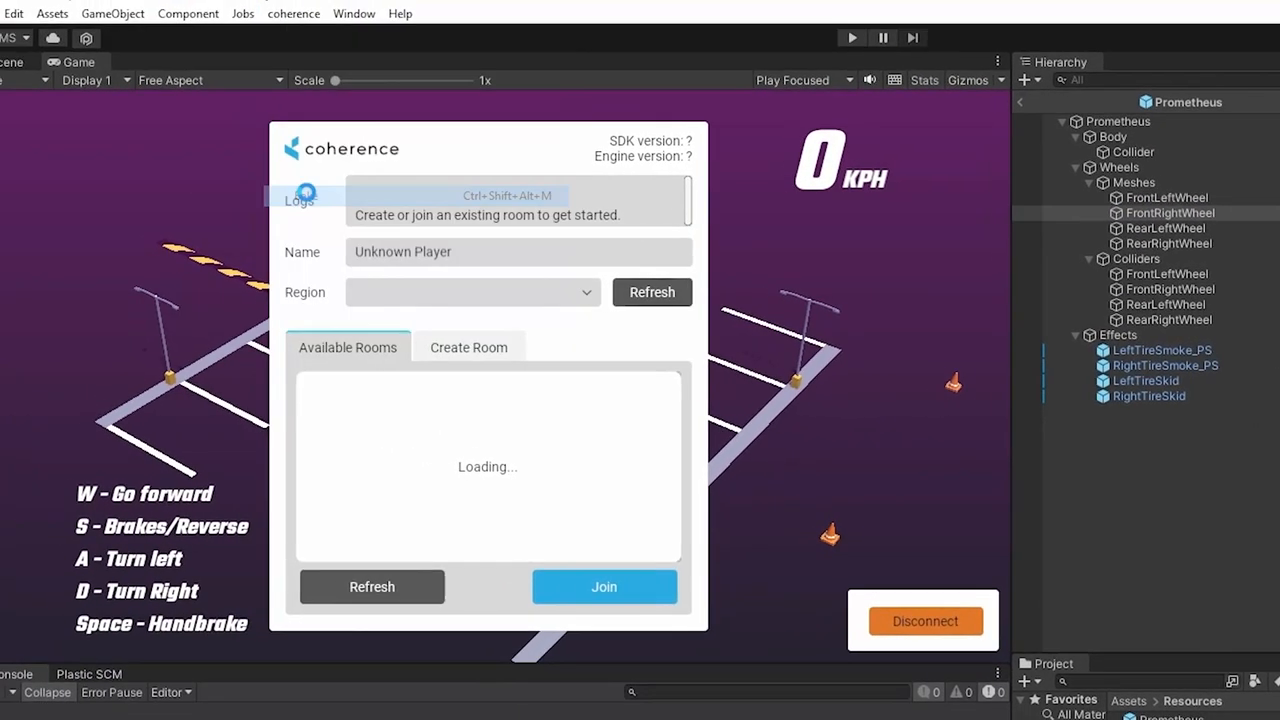
mouse_move(444, 192)
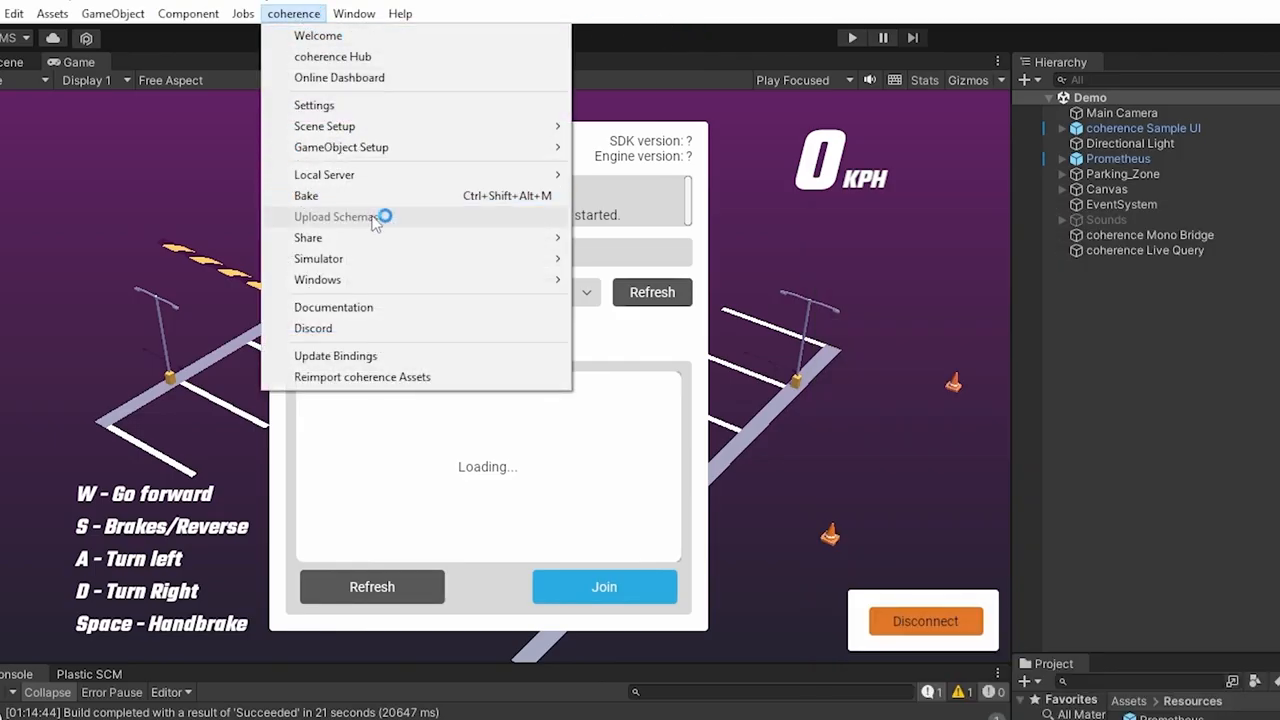
Rebuild the player, Create and Join a room from the build, then Join from the editor
left_click(324, 174)
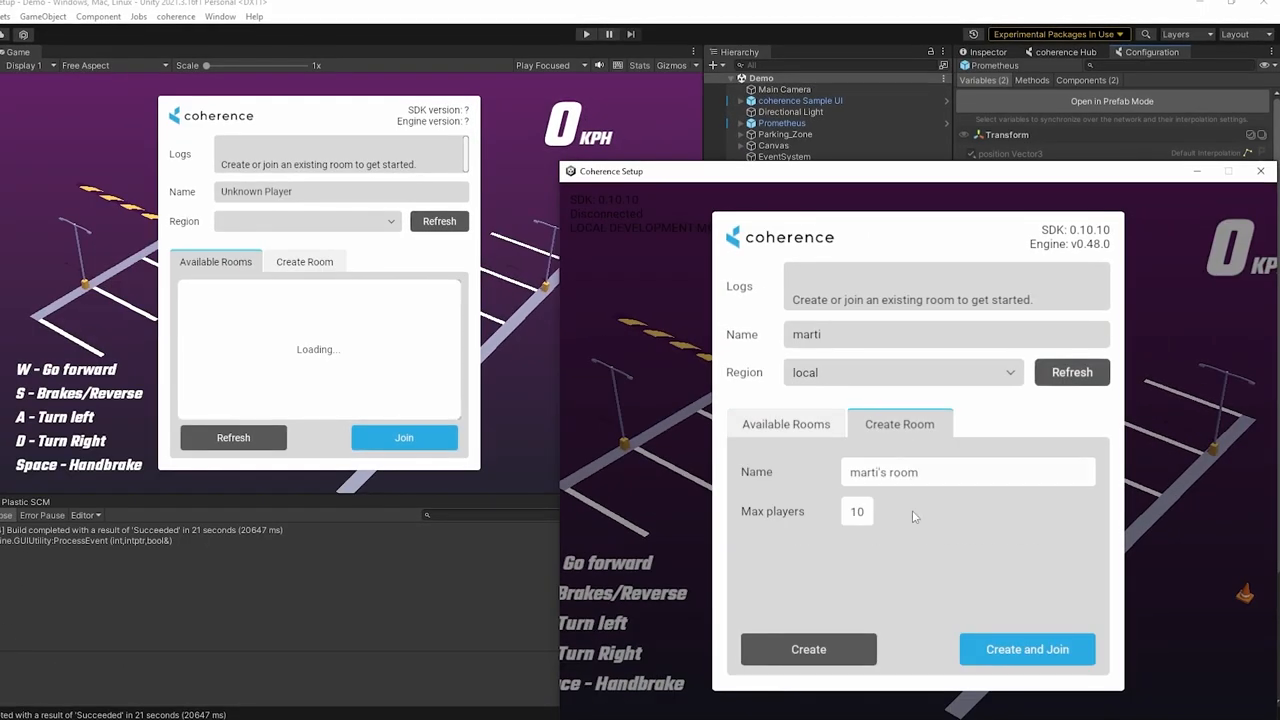
left_click(1026, 648)
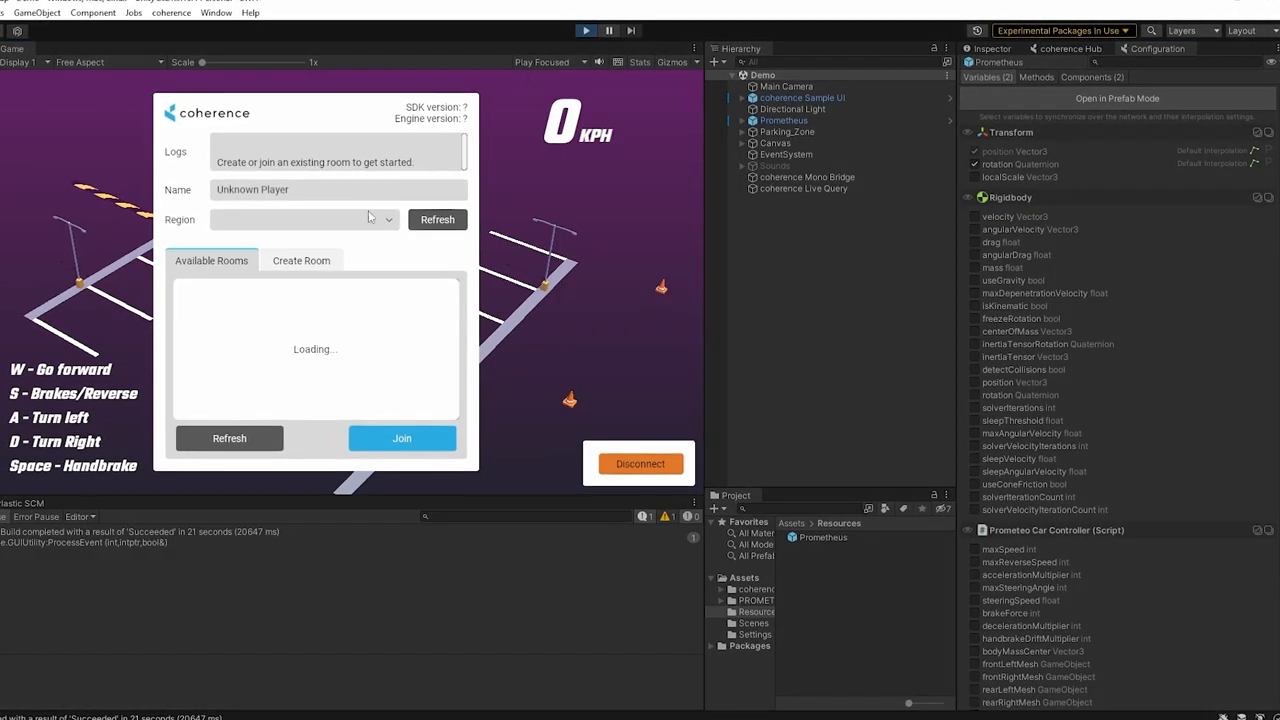
left_click(400, 438)
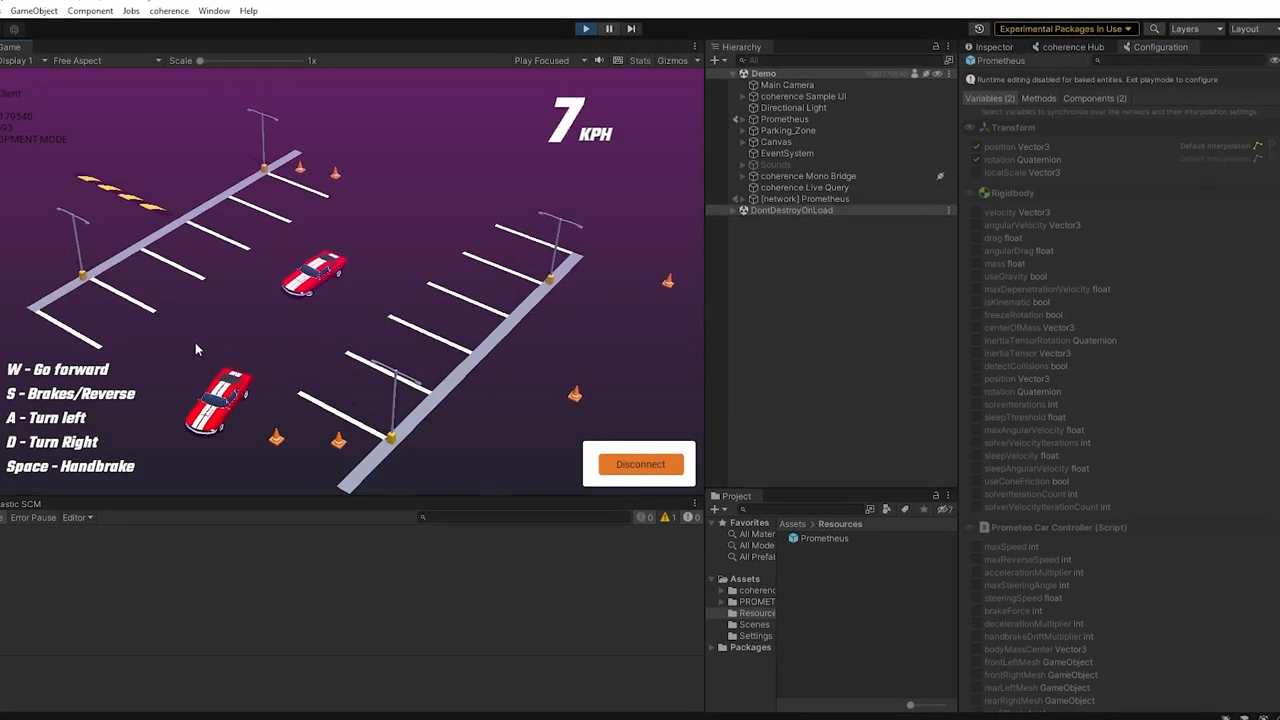